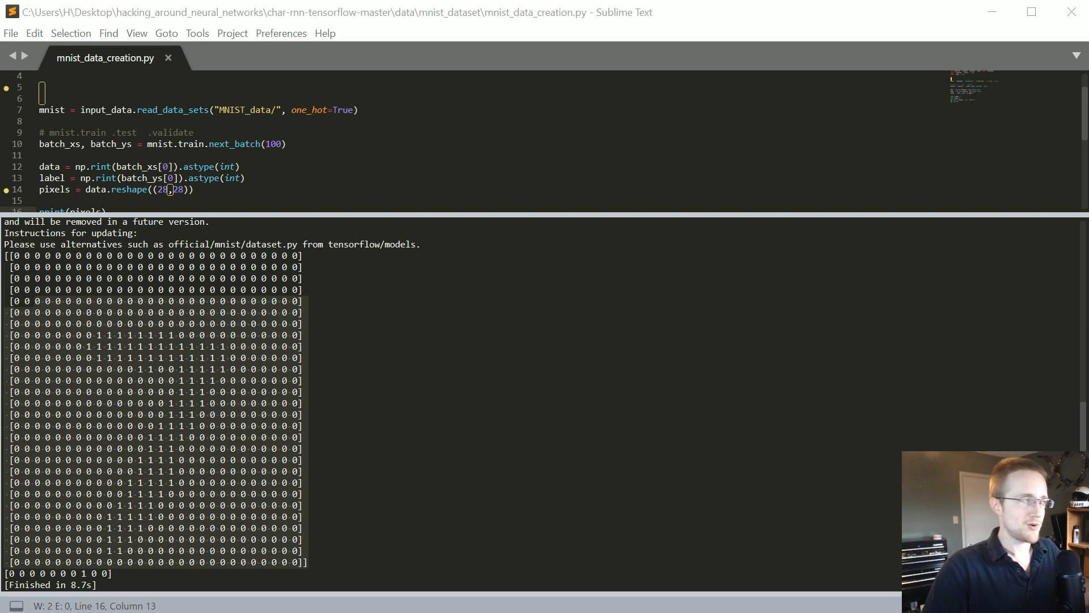
{"action": "mouse_move", "coordinate": [451, 405]}
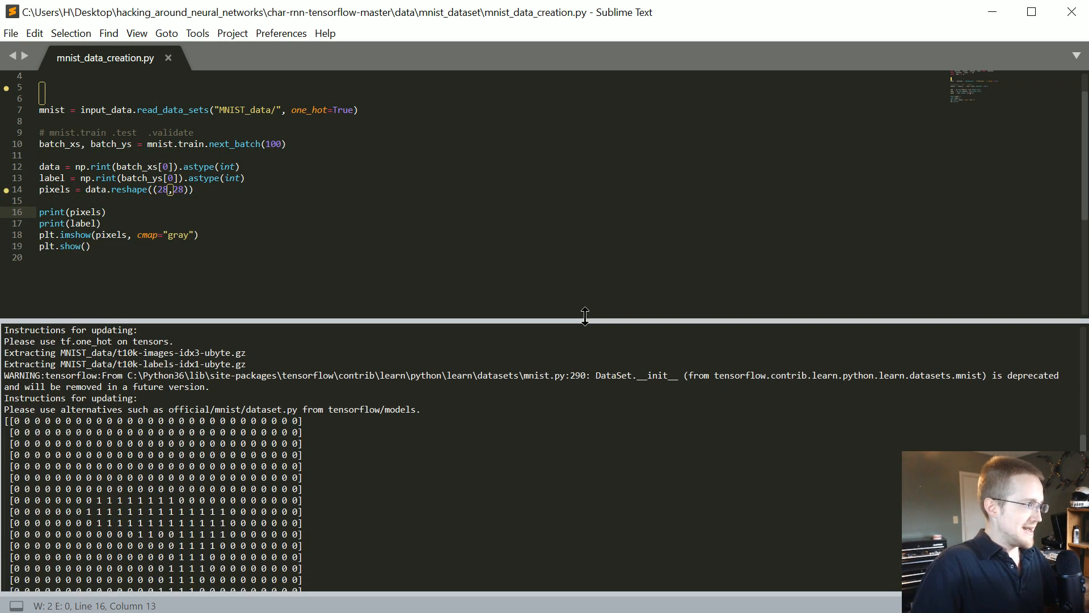
- Print str(pixels).replace(" ","") so the grid has no spaces, then run the script
{"action": "scroll", "scroll_direction": "up", "scroll_amount": 3}
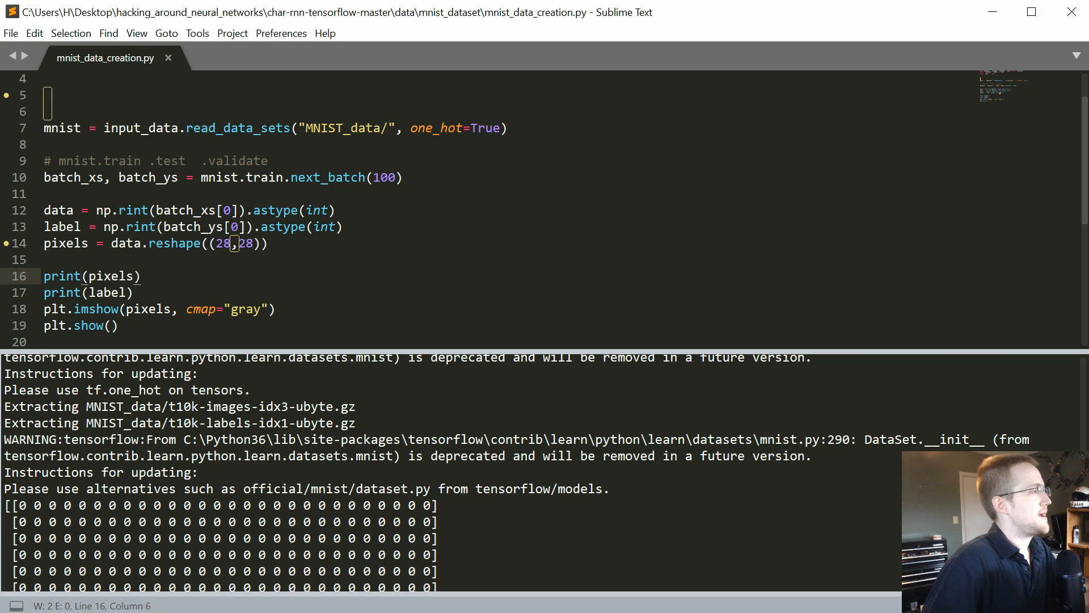
{"action": "type", "text": "str("}
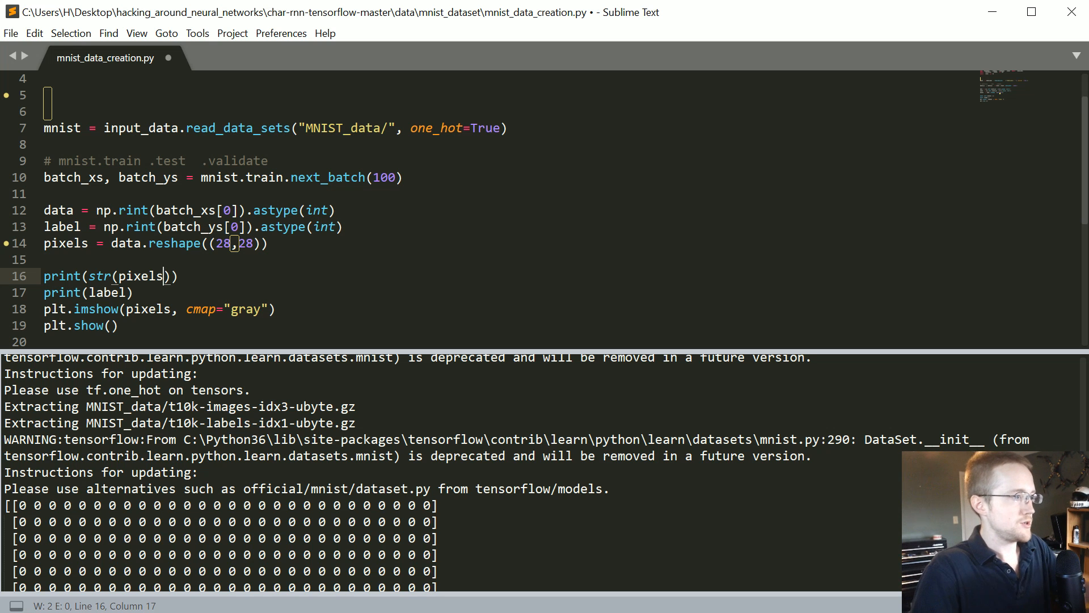
{"action": "type", "text": ").replace("}
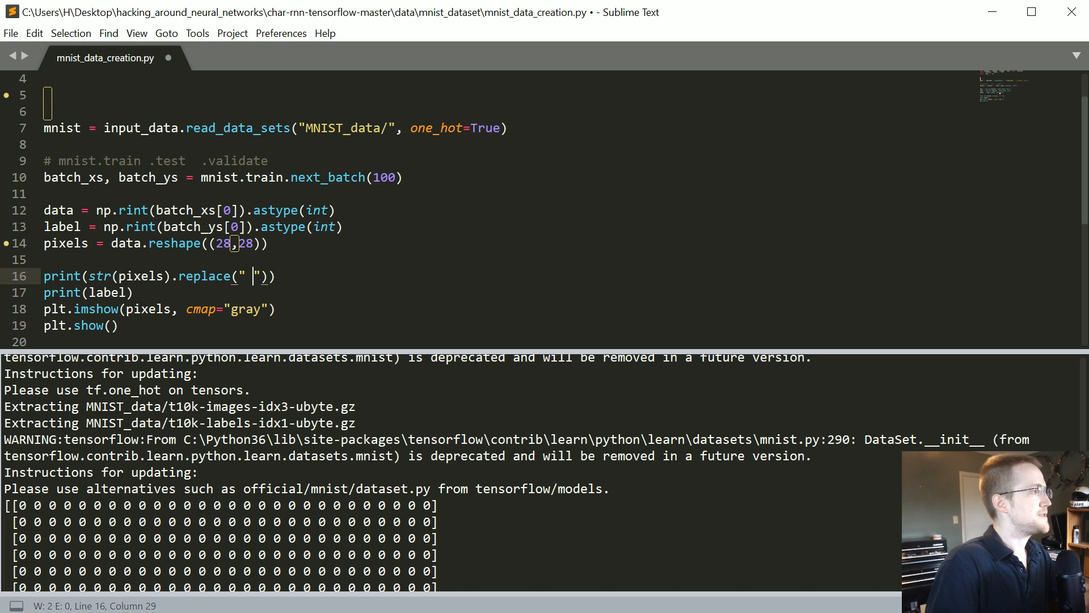
{"action": "type", "text": "\"\""}
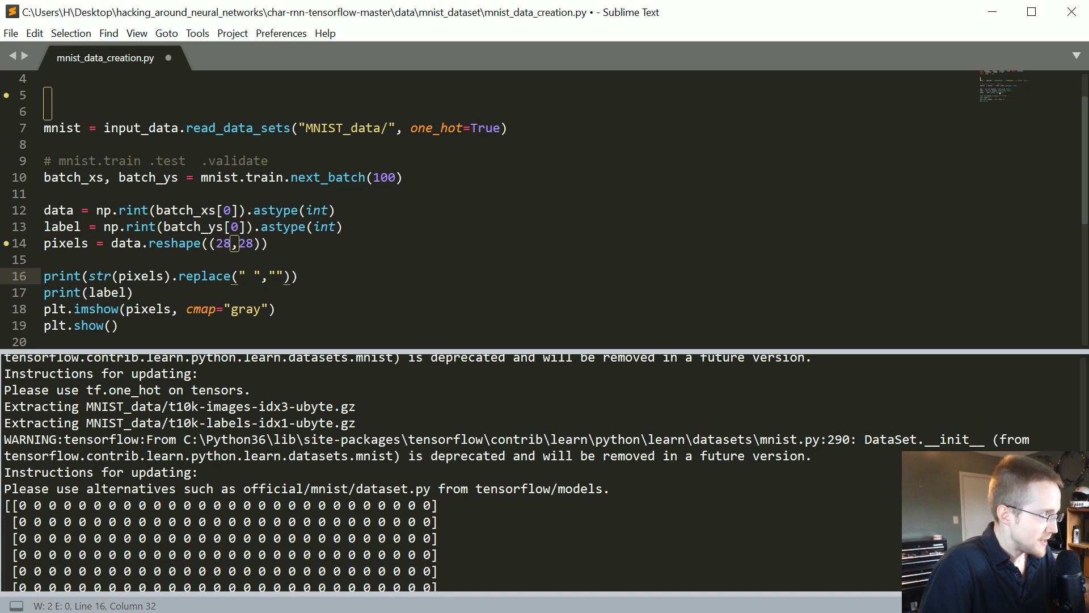
{"action": "key", "text": "ctrl+b"}
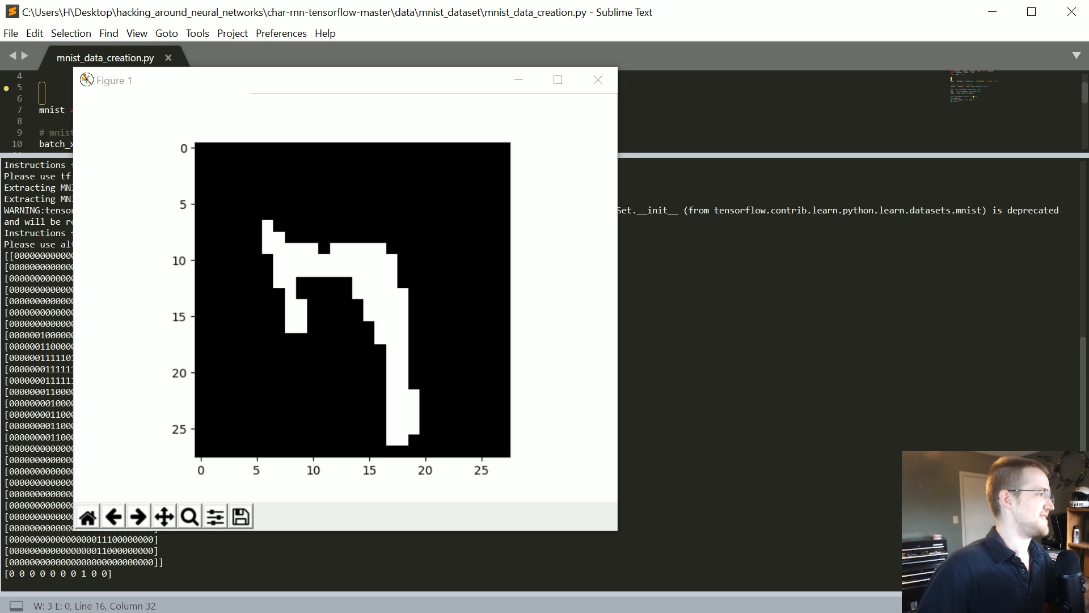
- Close the digit-7 figure and rerun the script for a new sample
{"action": "left_click", "coordinate": [598, 80]}
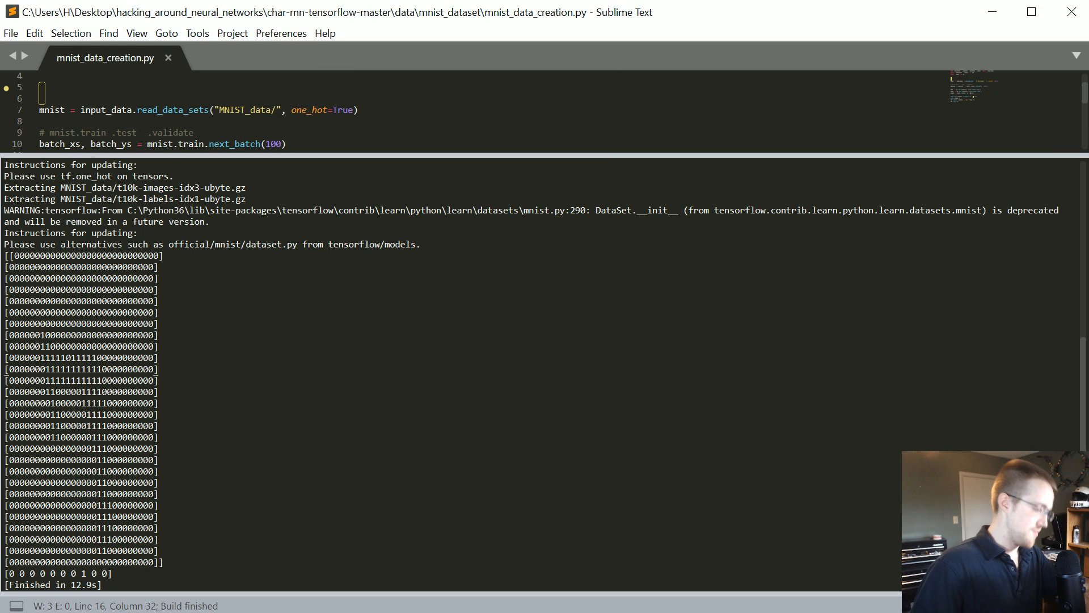
{"action": "key", "text": "ctrl+b"}
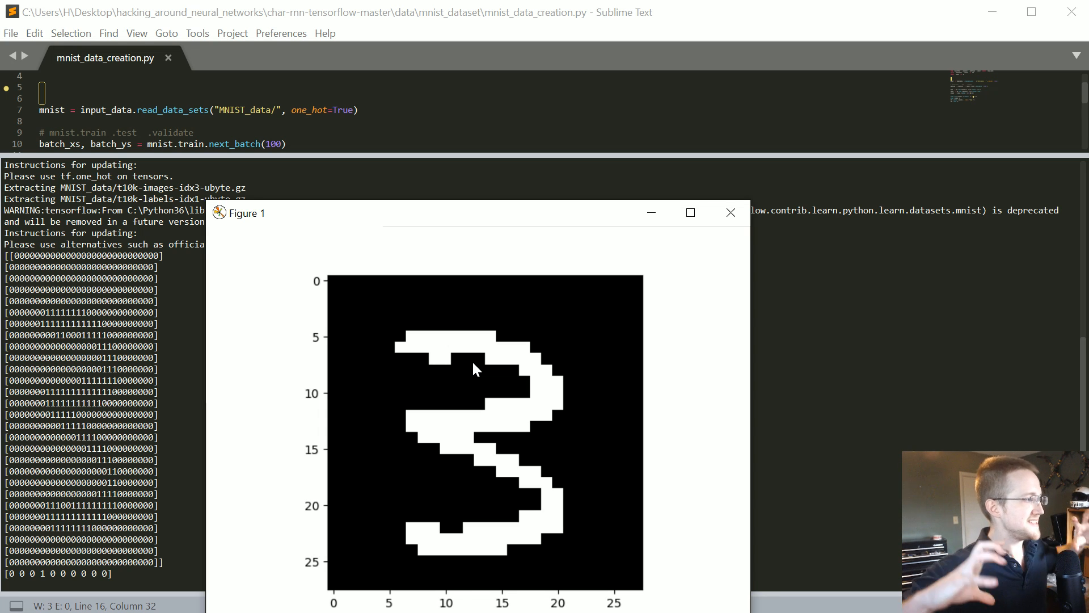
{"action": "mouse_move", "coordinate": [681, 342]}
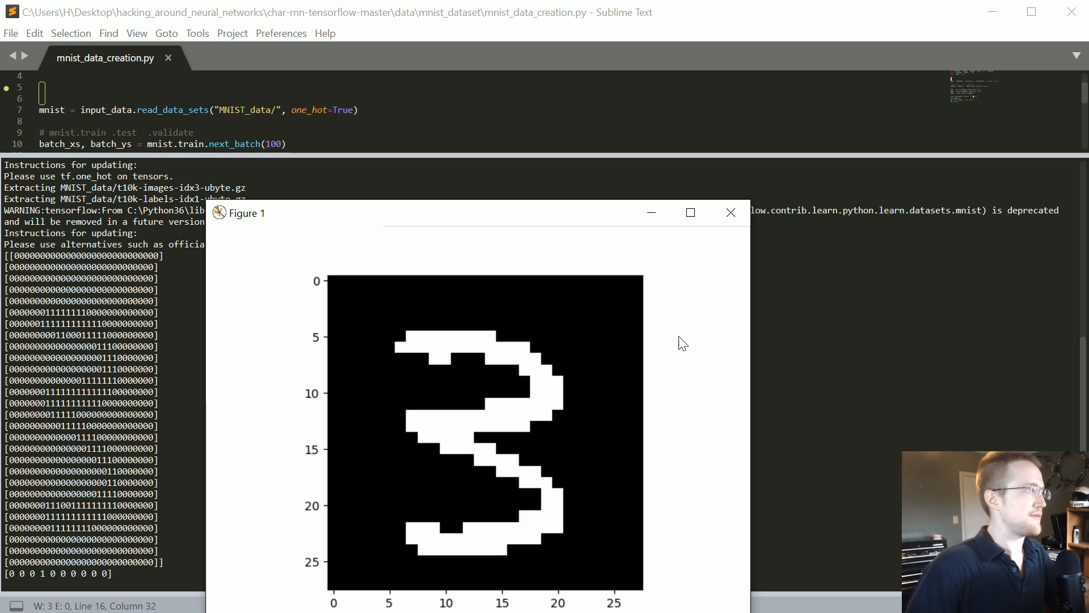
{"action": "mouse_move", "coordinate": [682, 259]}
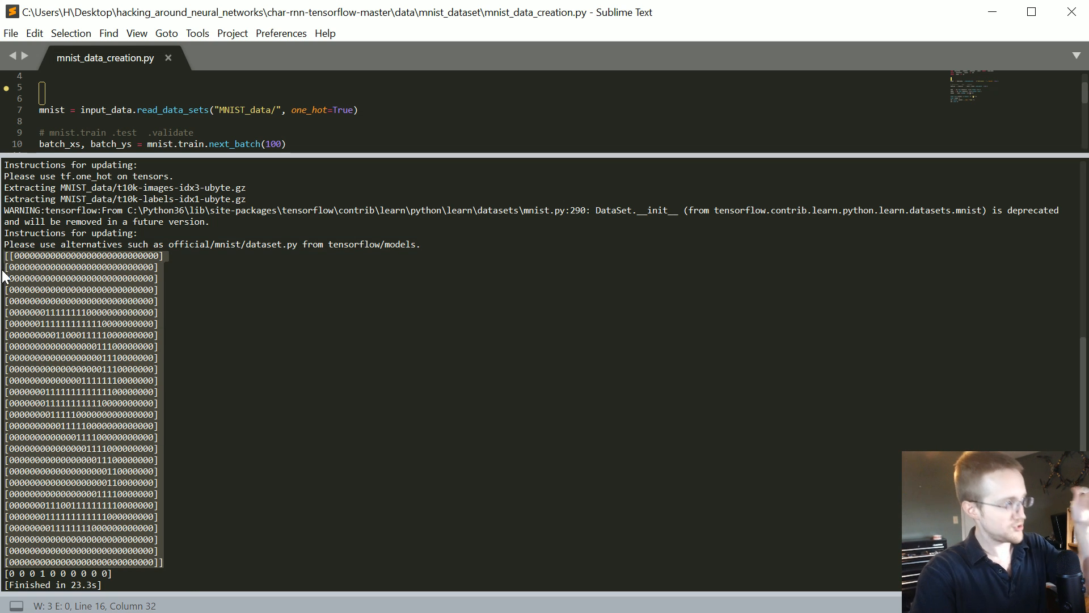
{"action": "mouse_move", "coordinate": [3, 334]}
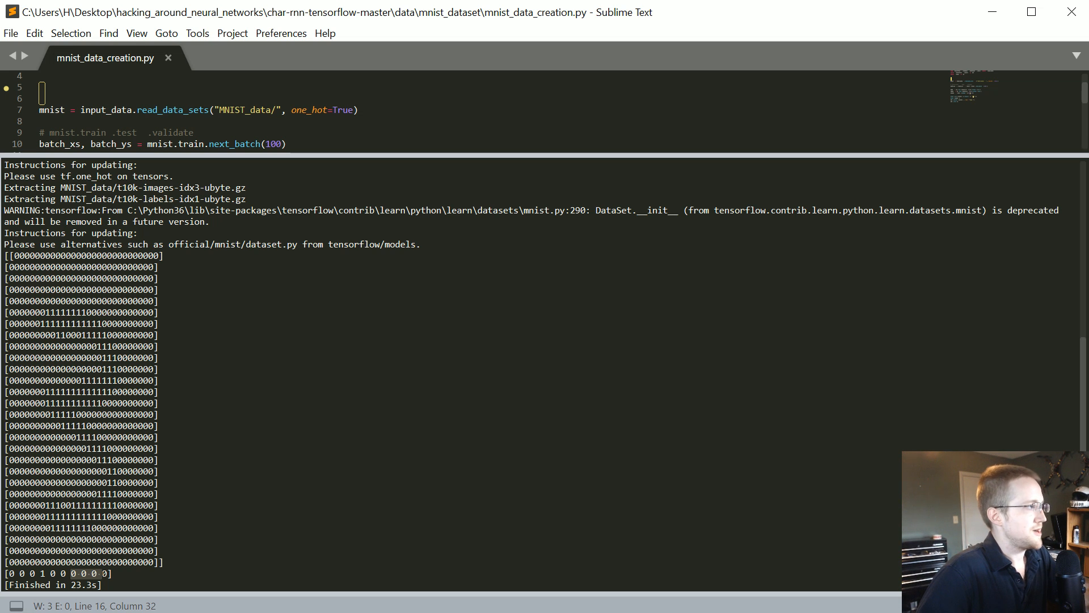
- Review the build output showing the space-free grid and label for the 3
{"action": "scroll", "scroll_direction": "up", "scroll_amount": 3}
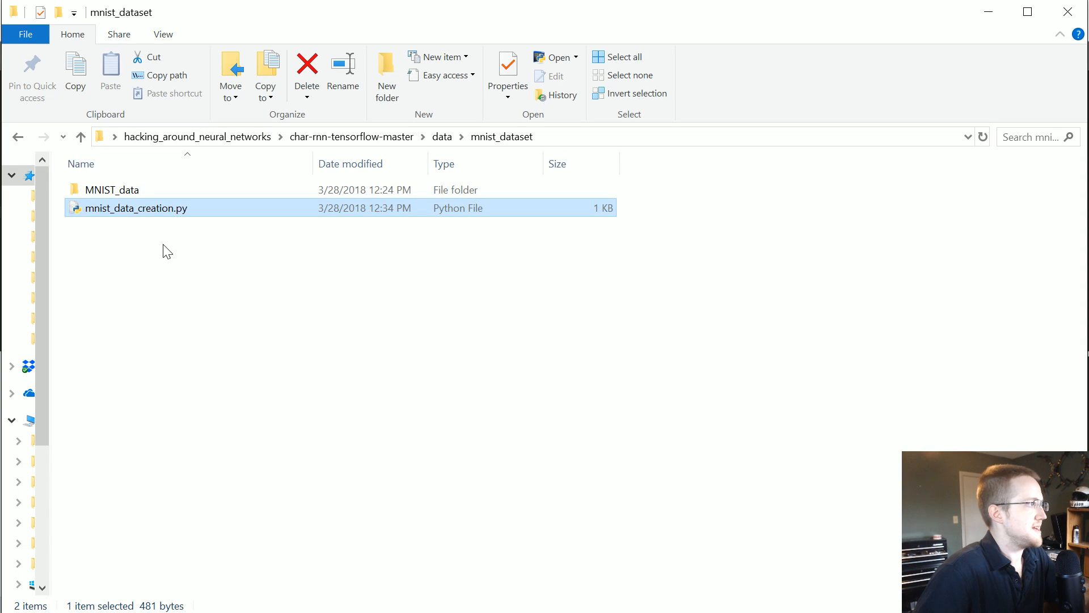
- Create a new folder named classify inside mnist_dataset
{"action": "right_click", "coordinate": [167, 252]}
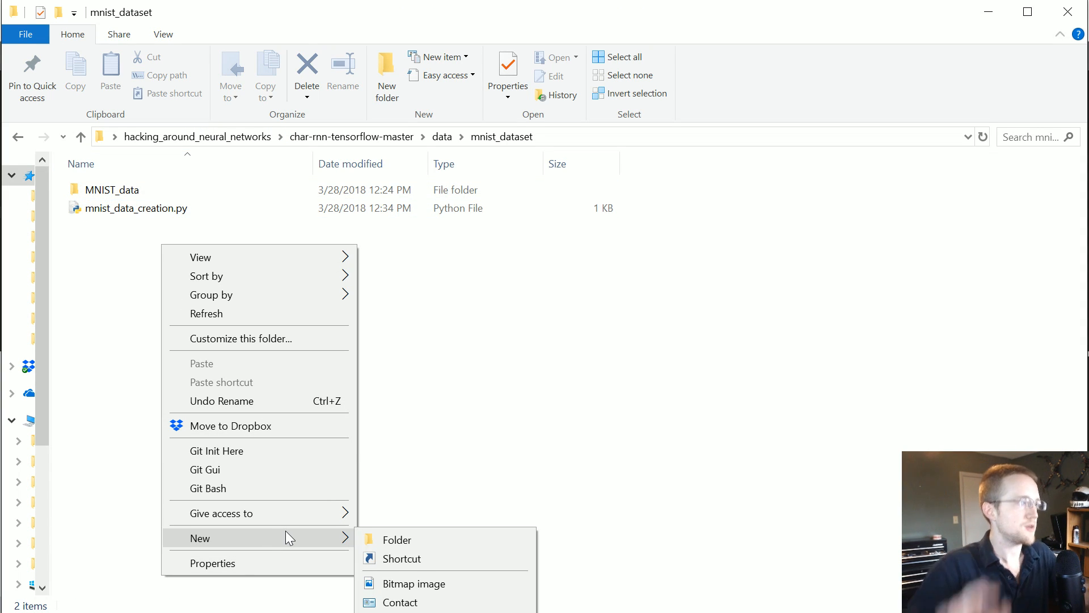
{"action": "left_click", "coordinate": [397, 540]}
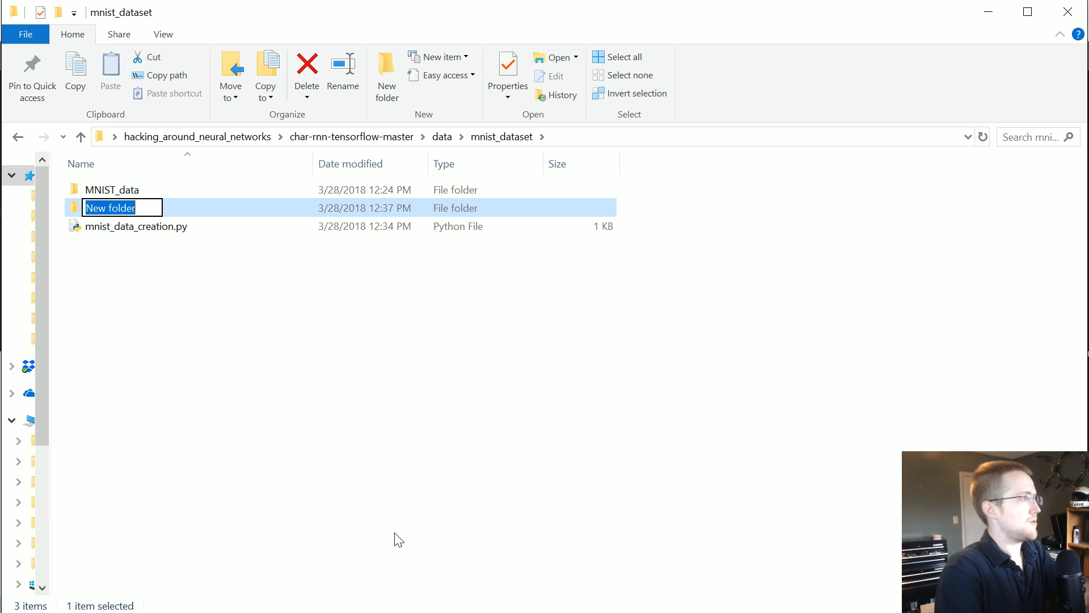
{"action": "type", "text": "classify"}
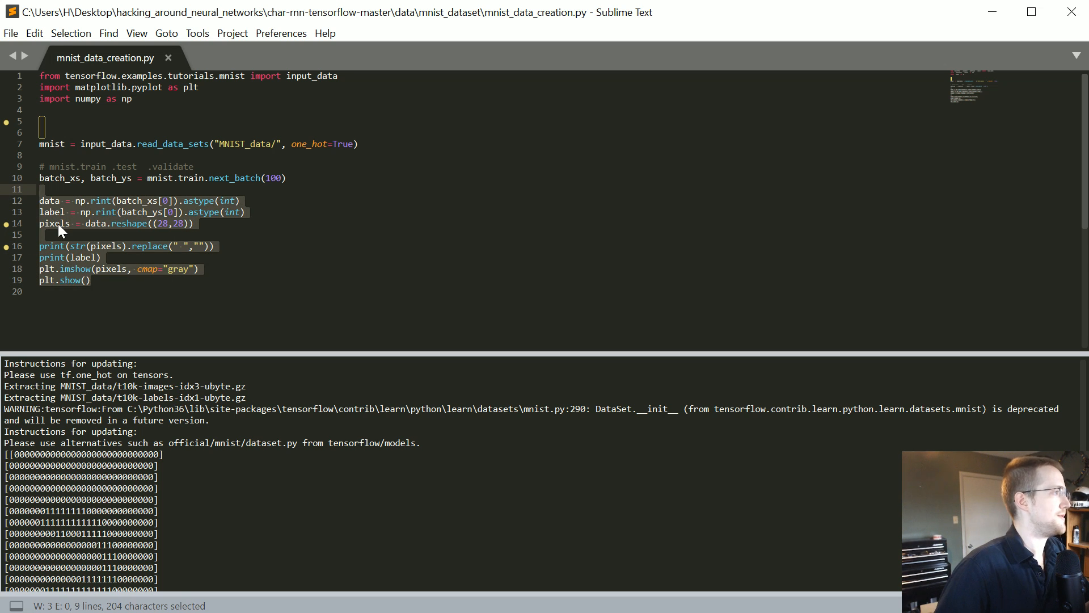
- Delete the printing and plotting lines and raise next_batch size to 100000
{"action": "key", "text": "Delete"}
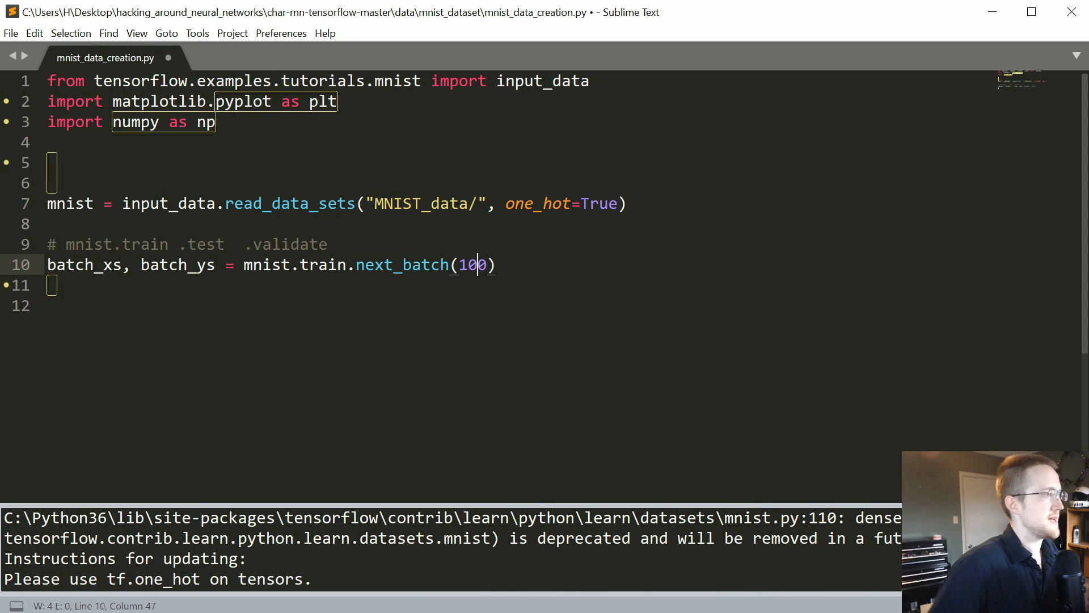
{"action": "type", "text": "00"}
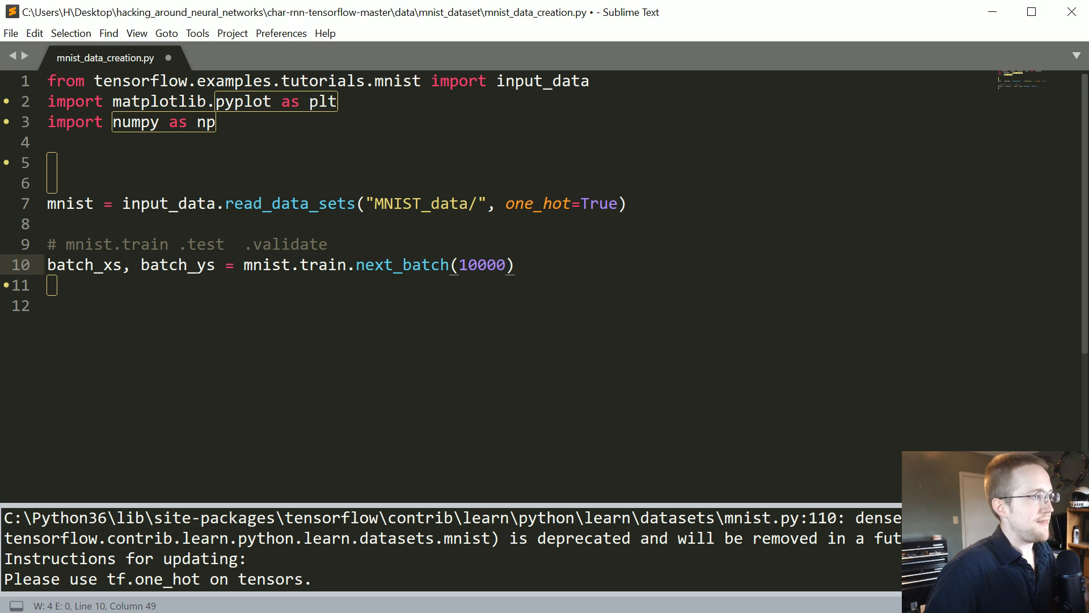
{"action": "left_click", "coordinate": [464, 264]}
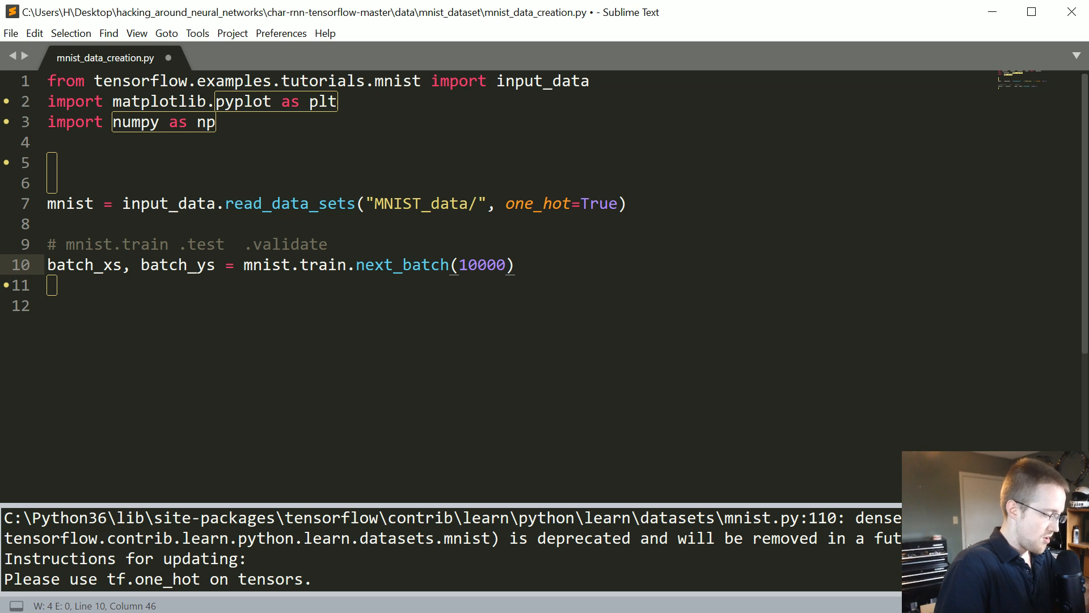
{"action": "type", "text": "5"}
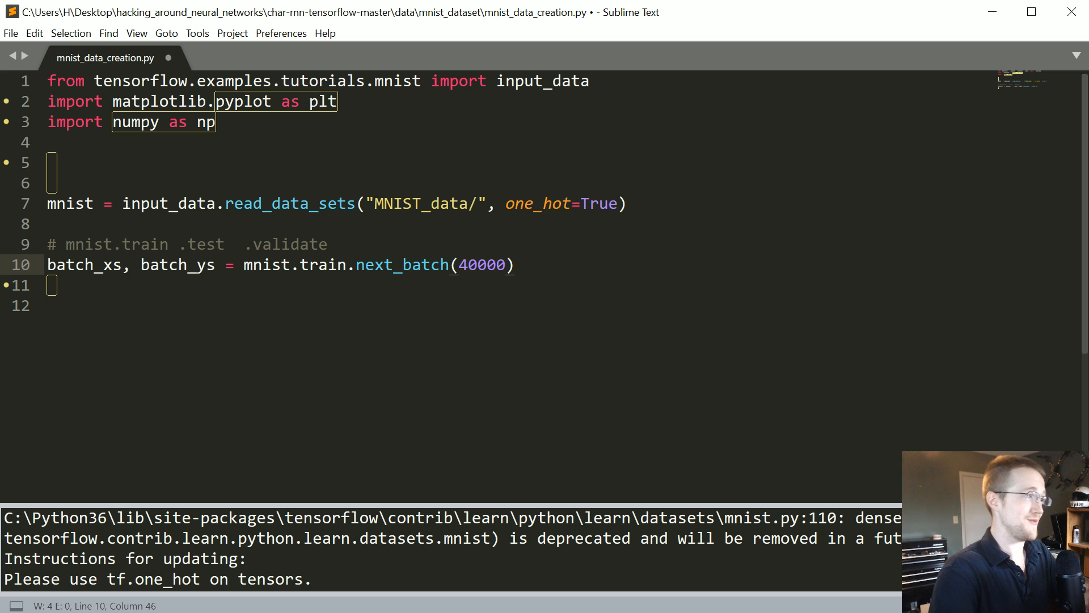
{"action": "type", "text": "1"}
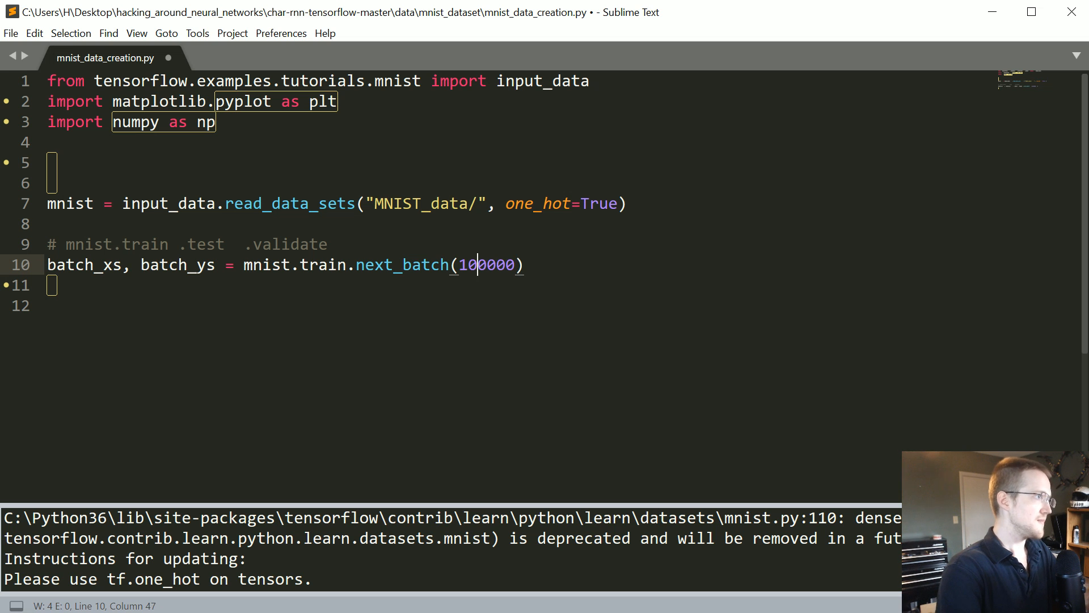
{"action": "type", "text": "0"}
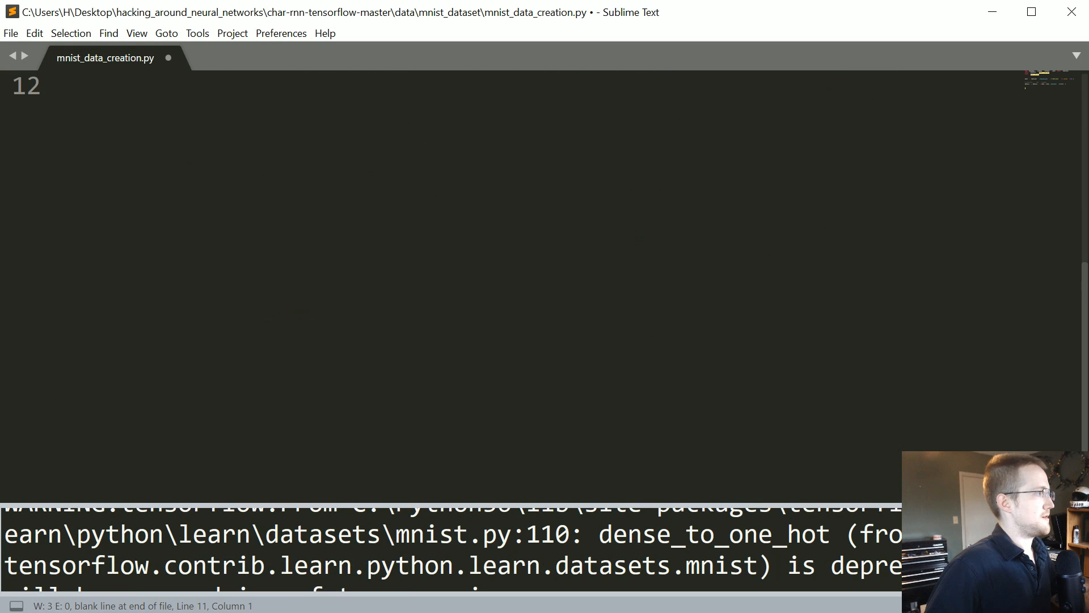
- Add with open("classify/input.txt","a") as f: to append to the output file
{"action": "scroll", "scroll_direction": "up", "scroll_amount": 3}
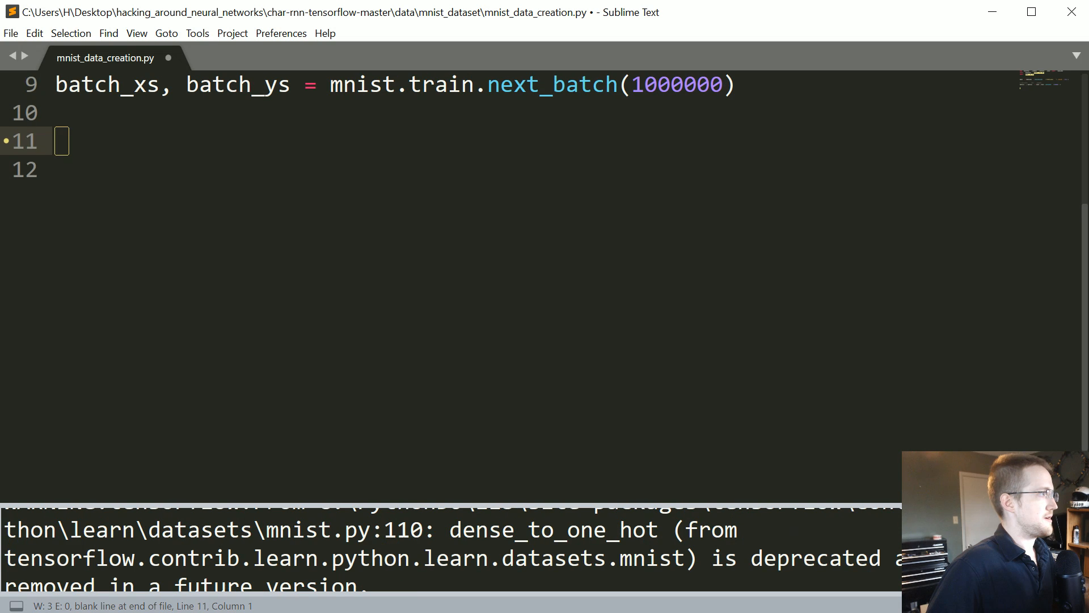
{"action": "type", "text": "wi"}
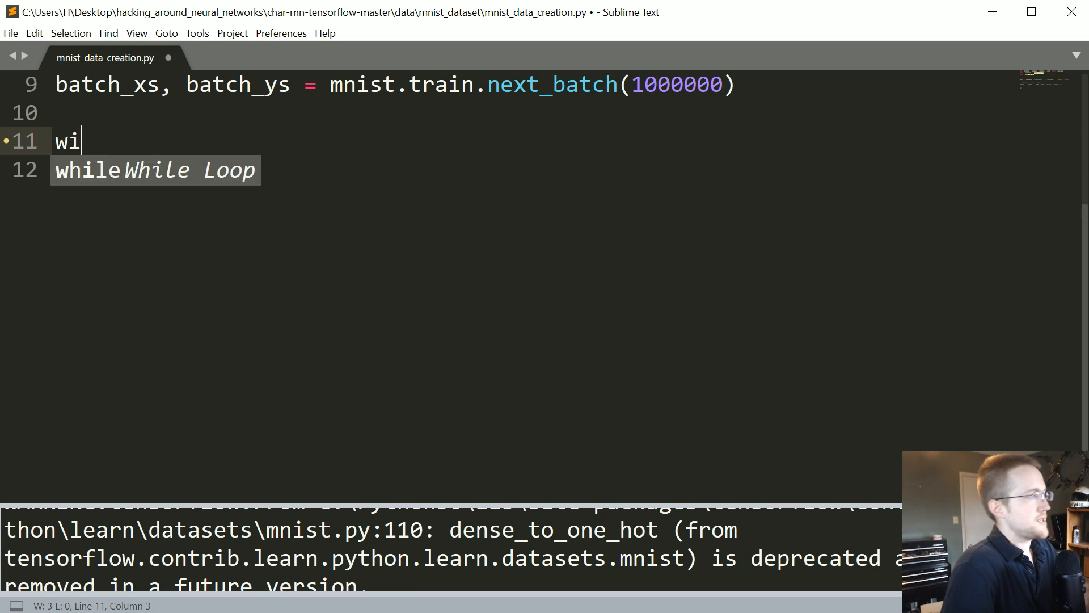
{"action": "type", "text": "th open(\"\")"}
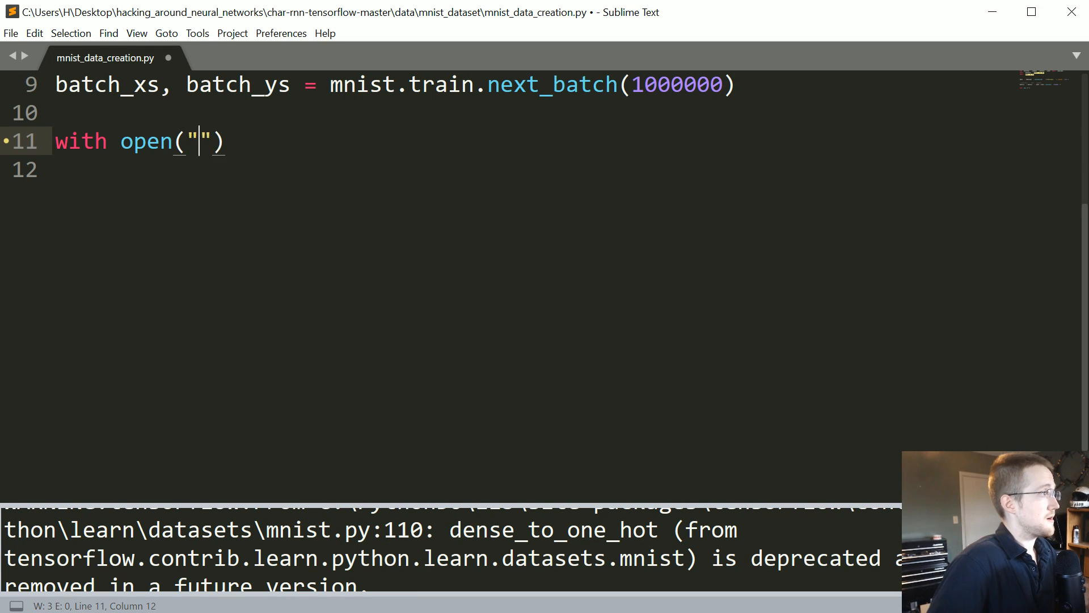
{"action": "type", "text": "classify/"}
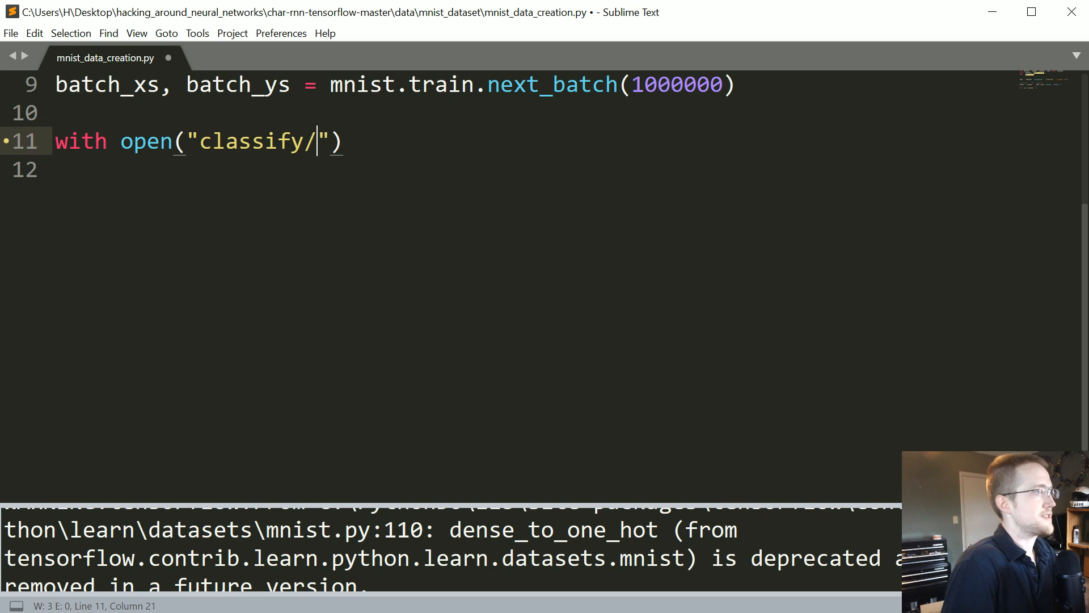
{"action": "type", "text": "input.txt"}
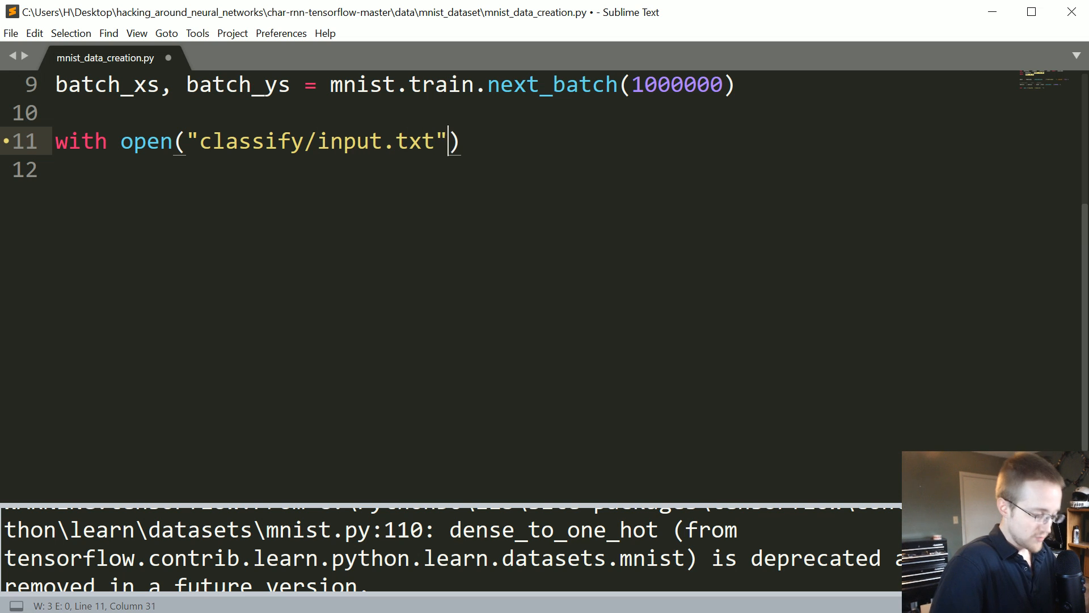
{"action": "type", "text": ",\"a\""}
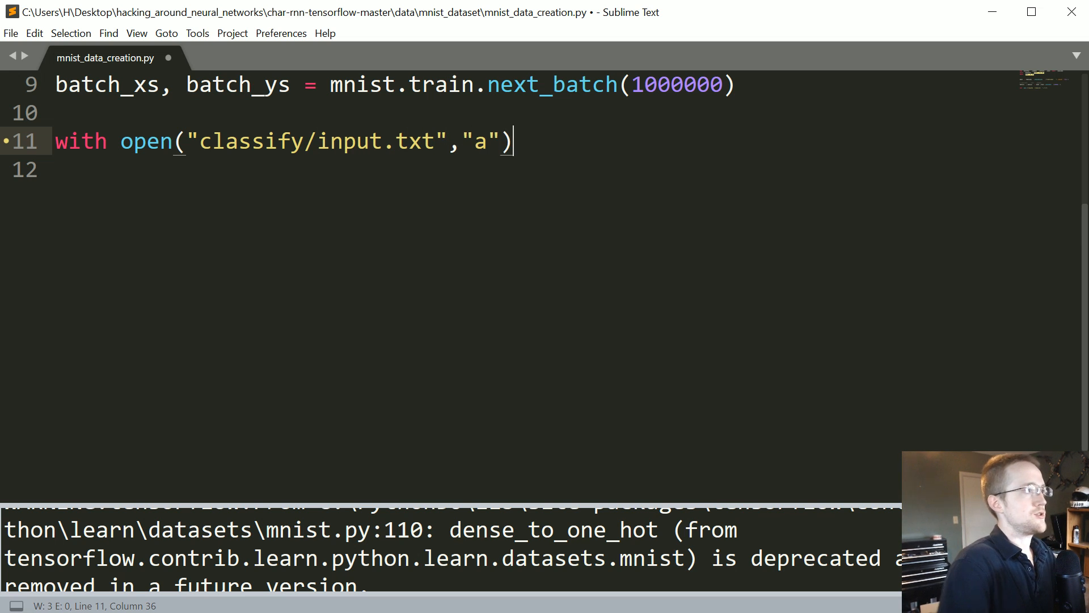
{"action": "type", "text": "as f:"}
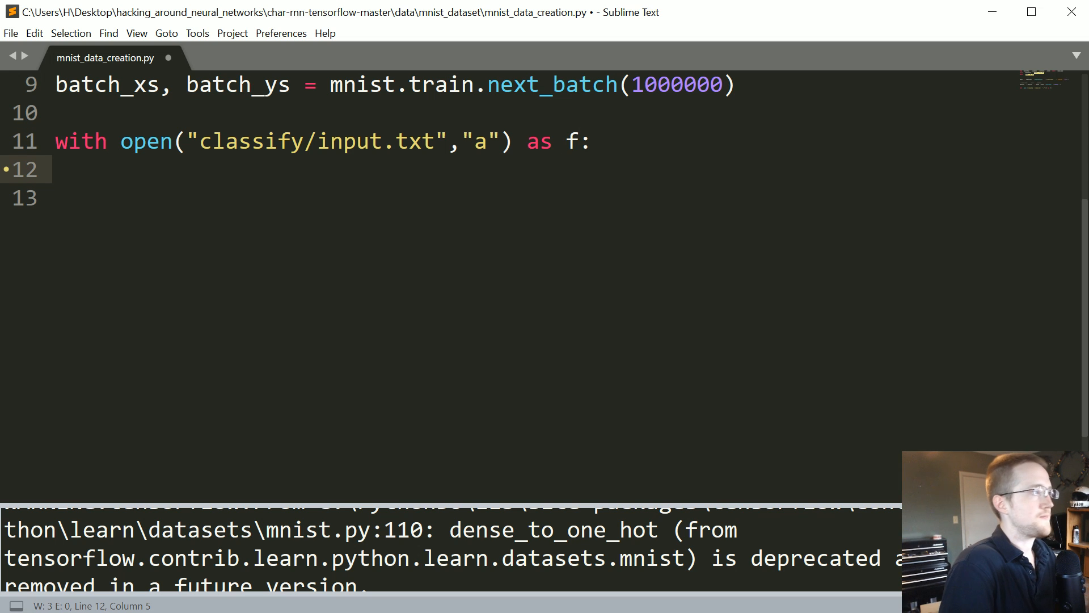
- Start the loop for i, data in enumerate(batch_xs)
{"action": "type", "text": "for i,"}
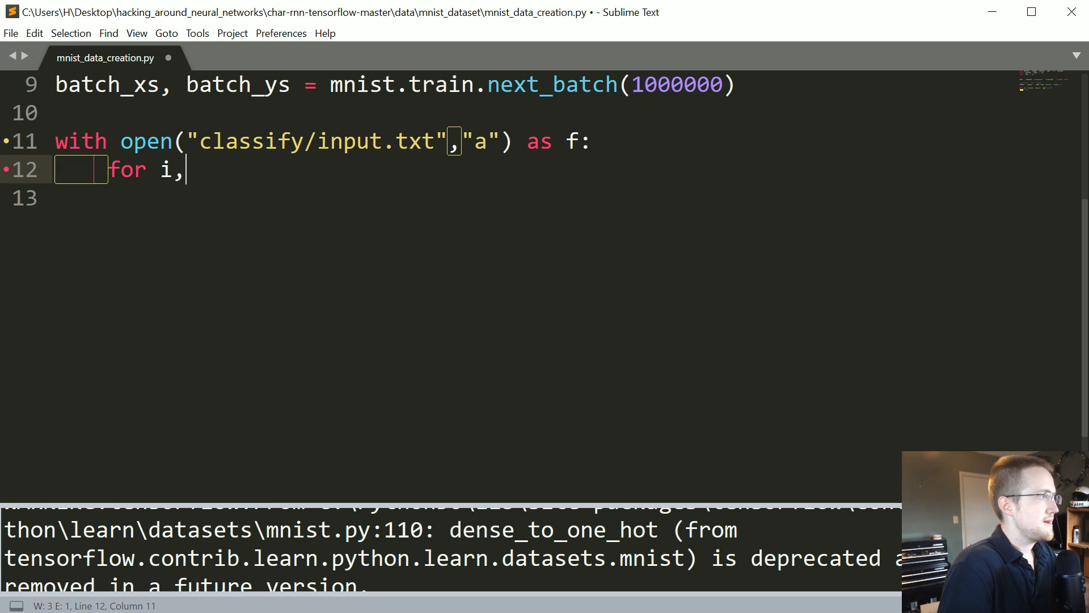
{"action": "type", "text": "data, in"}
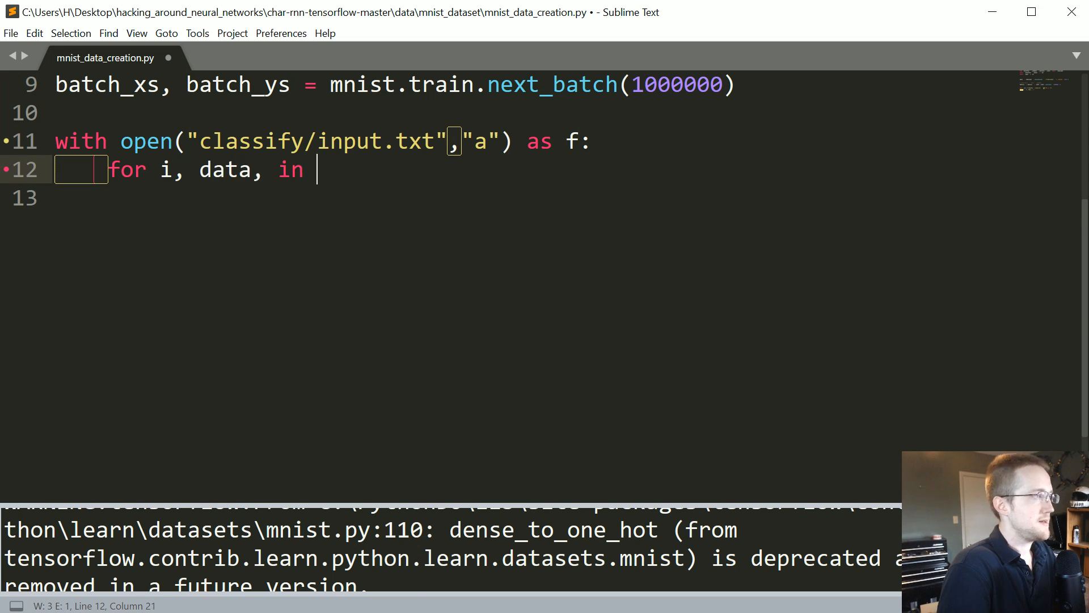
{"action": "type", "text": "enumer"}
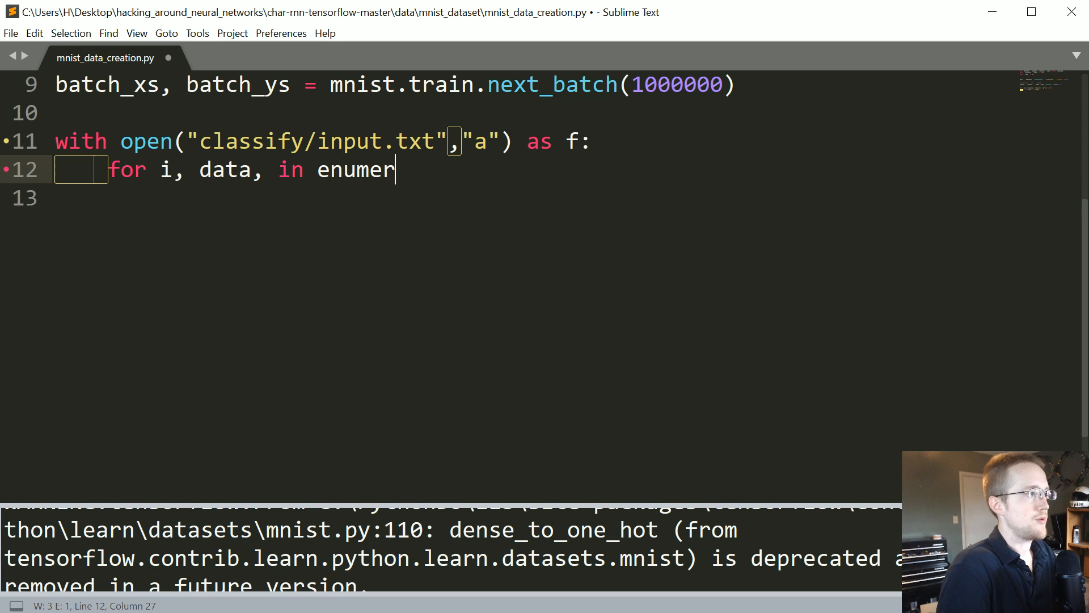
{"action": "type", "text": "ate()"}
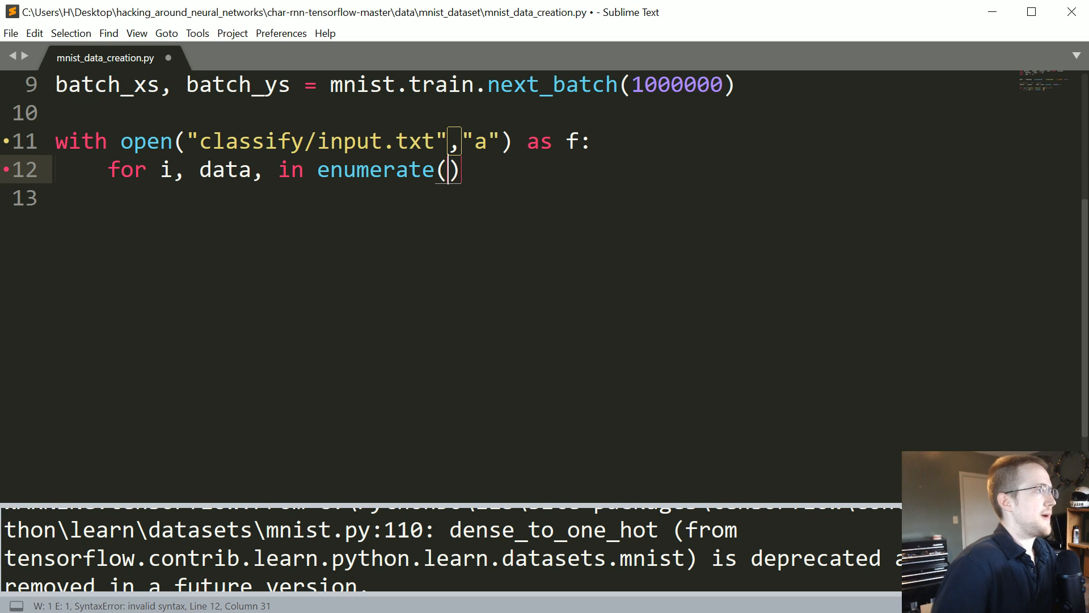
{"action": "type", "text": "batch_xs"}
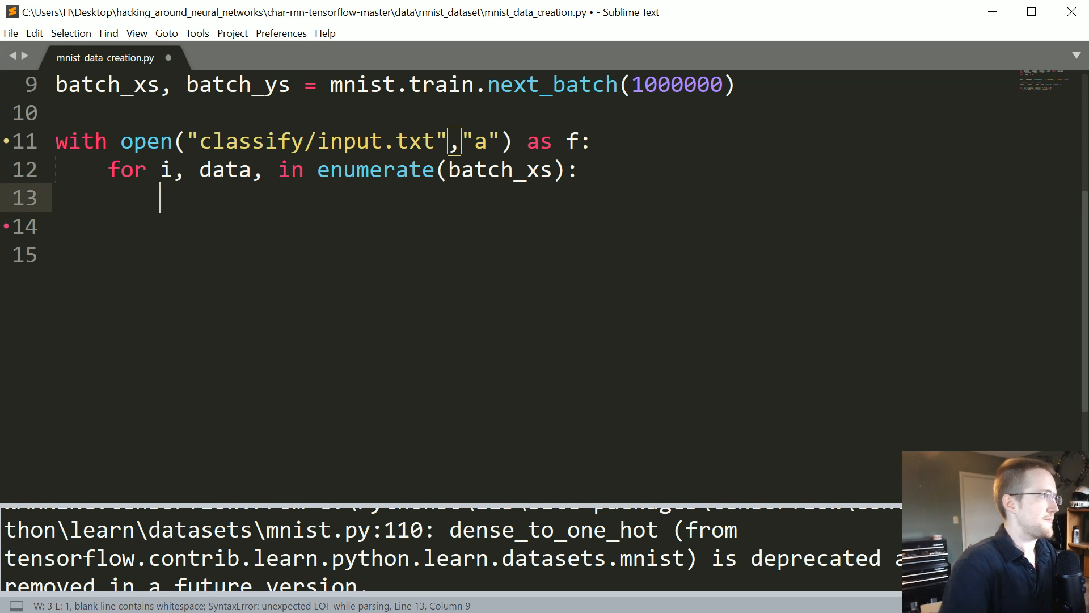
- Round data and label with np.rint(...).astype(int) inside the loop
{"action": "type", "text": "data ="}
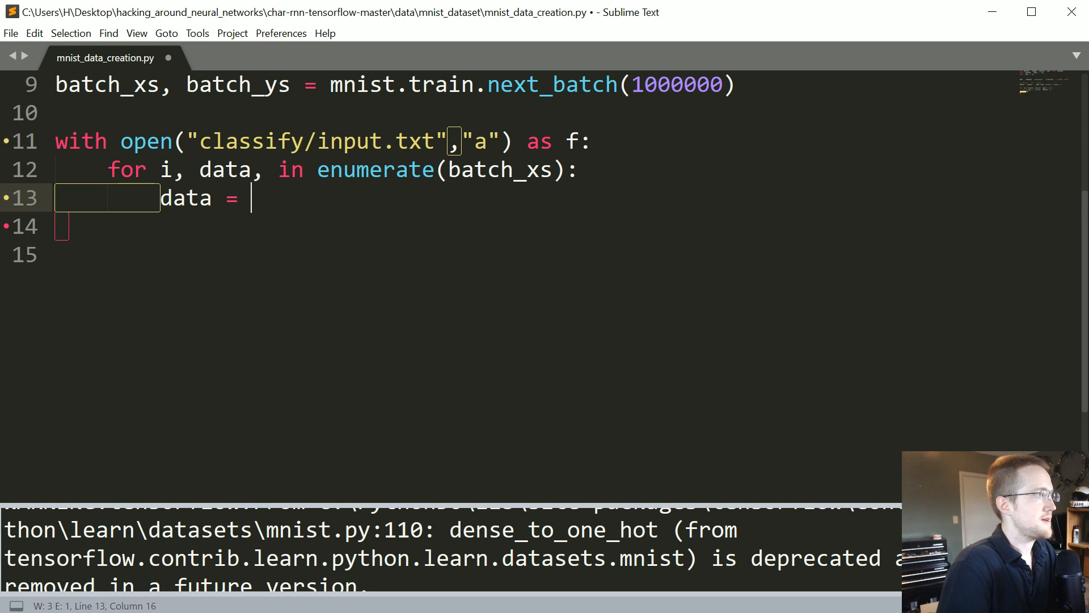
{"action": "type", "text": "np.rint"}
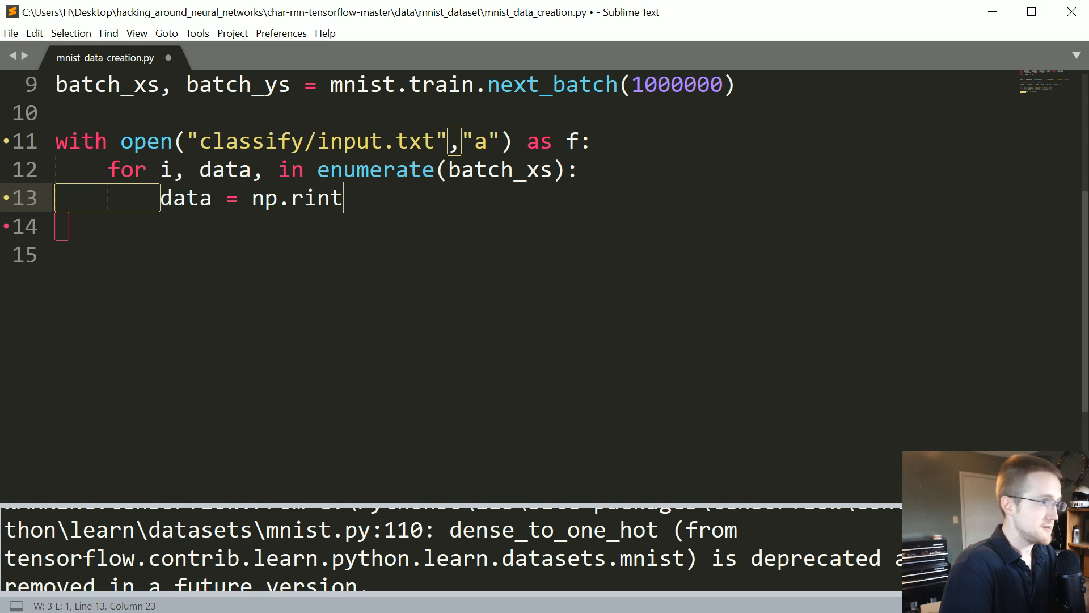
{"action": "type", "text": "(batch"}
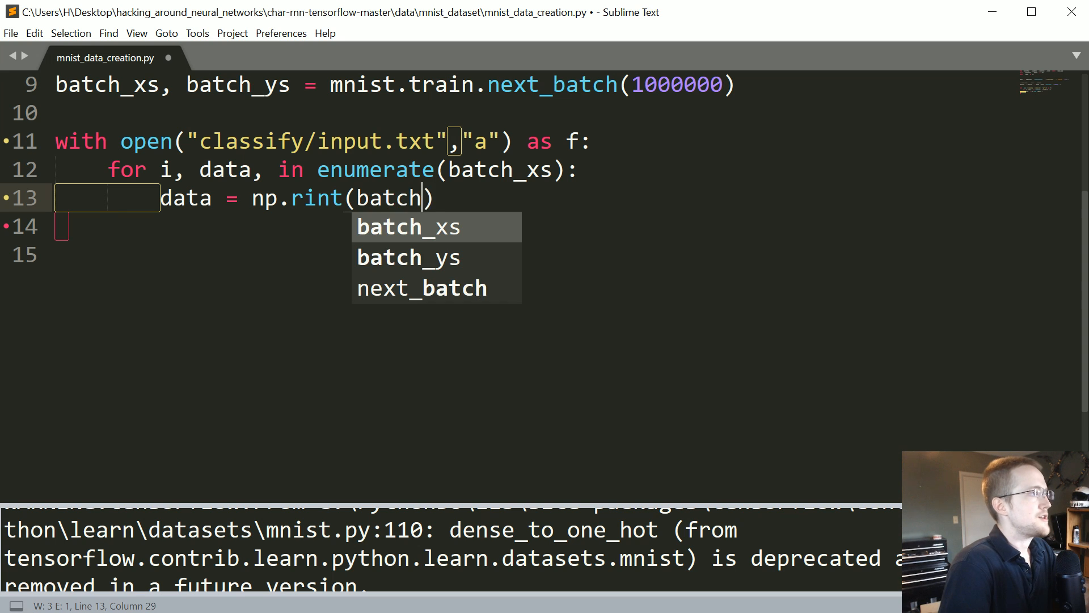
{"action": "type", "text": "_xs[]"}
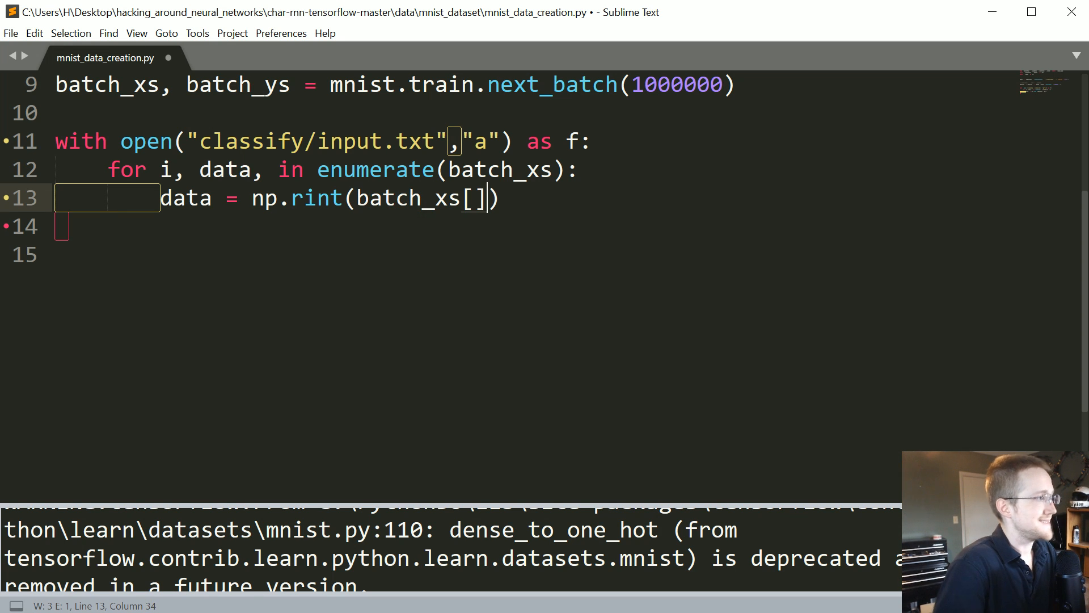
{"action": "type", "text": "i"}
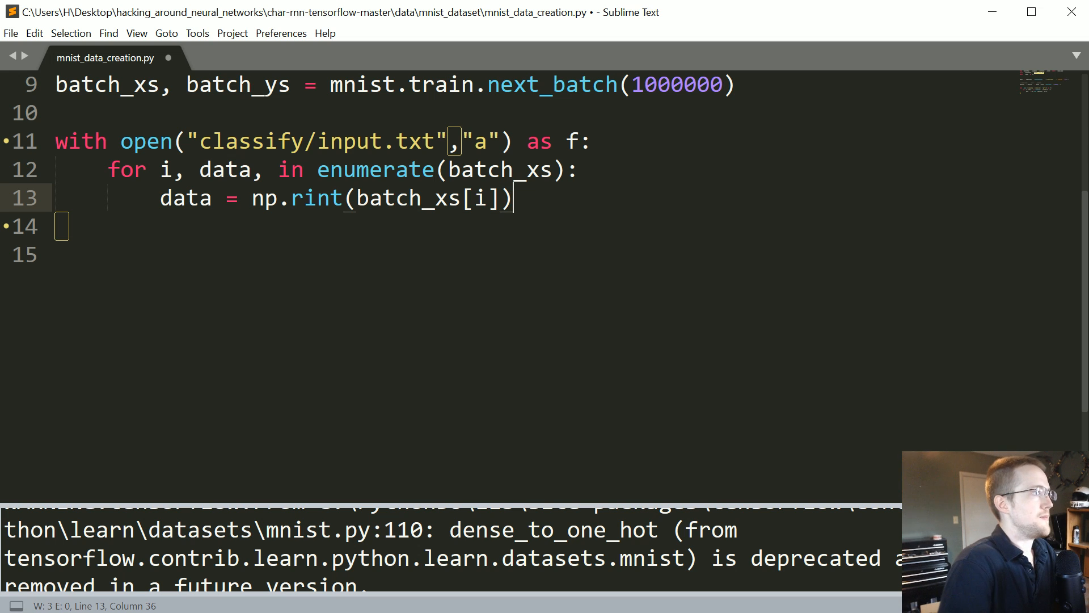
{"action": "type", "text": ".astype()"}
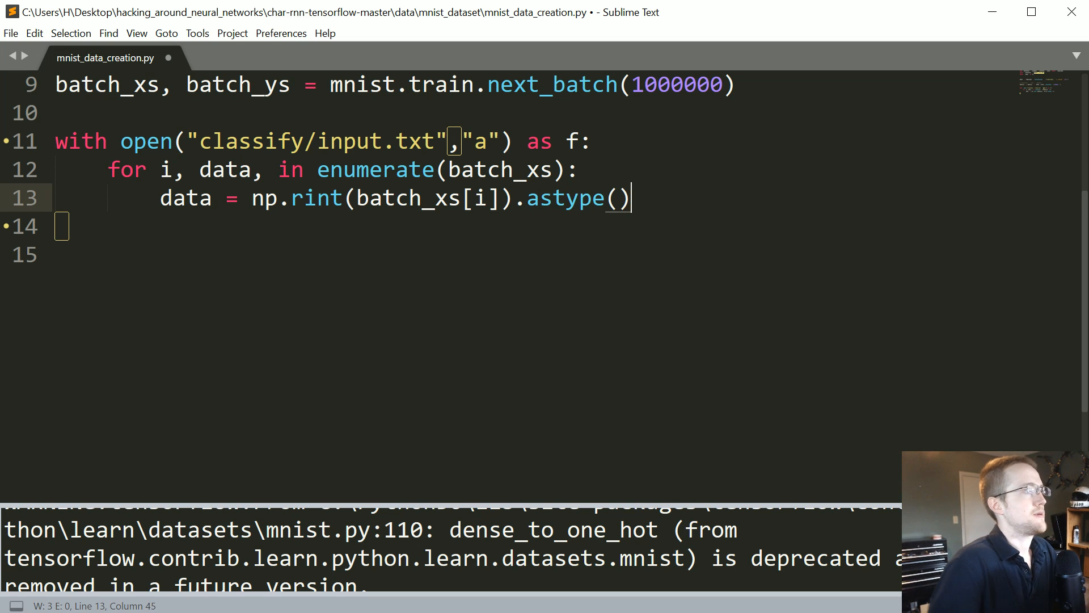
{"action": "type", "text": "int"}
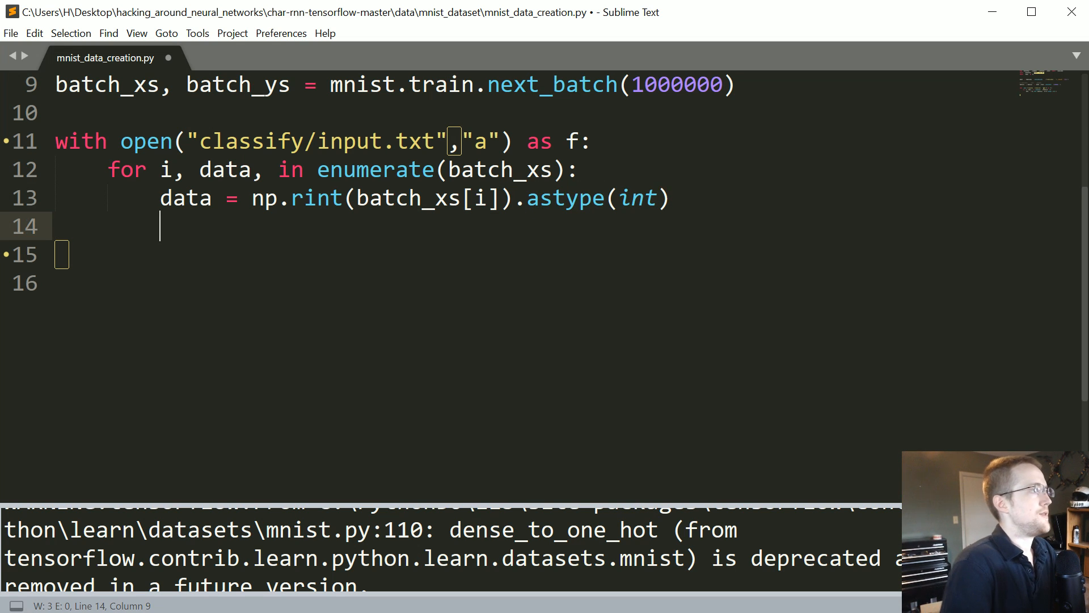
{"action": "type", "text": "label = np.rint(batch_ys[i]).astype(int"}
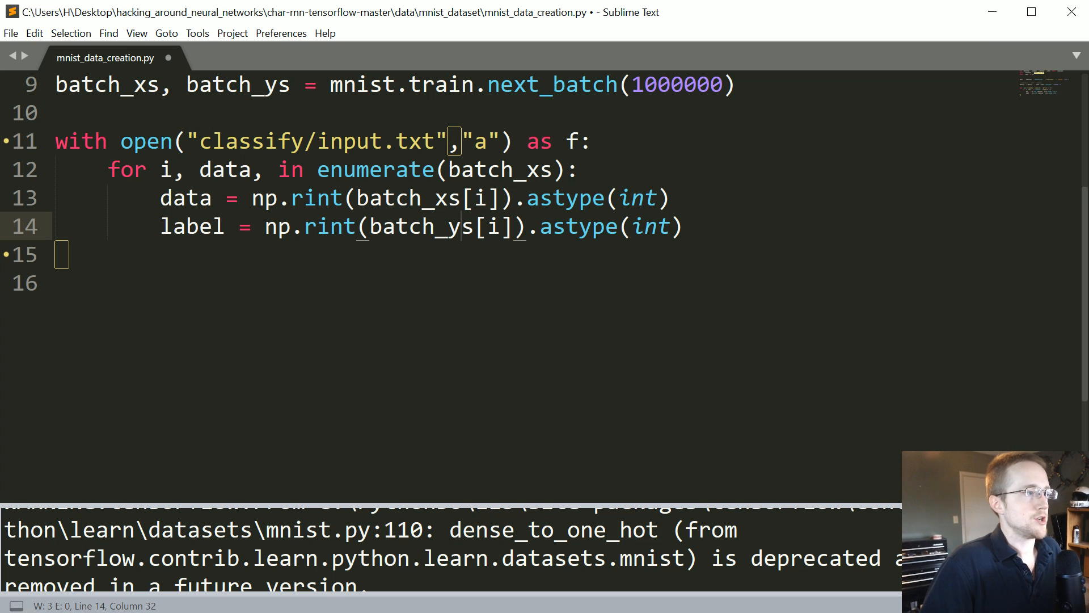
- Reshape data into pixels of (28,28), then write and remove a str_label = str(label) line
{"action": "type", "text": "pix"}
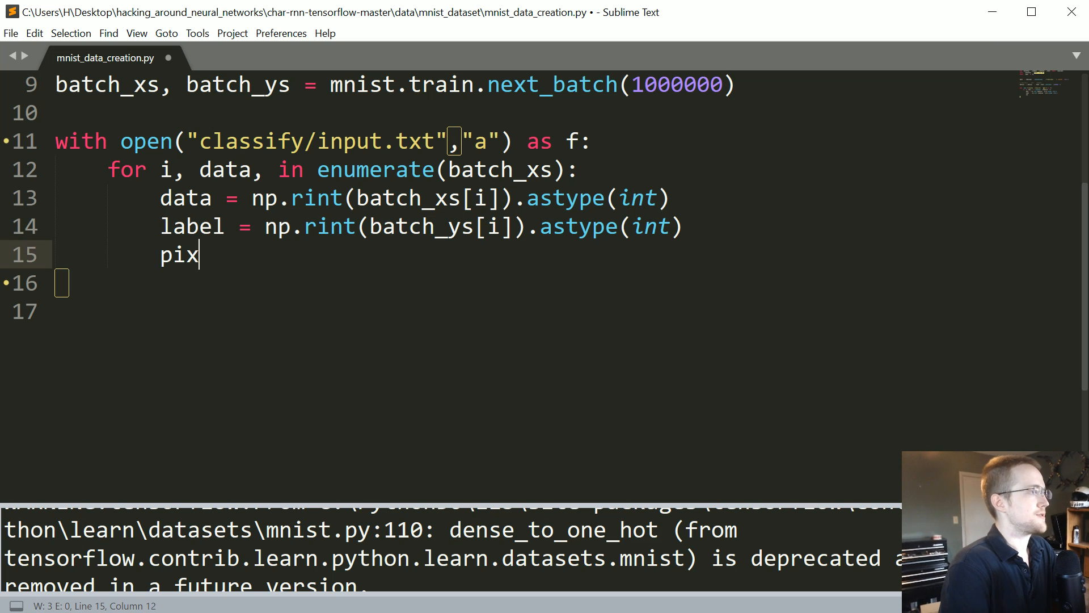
{"action": "type", "text": "els = data.reshape("}
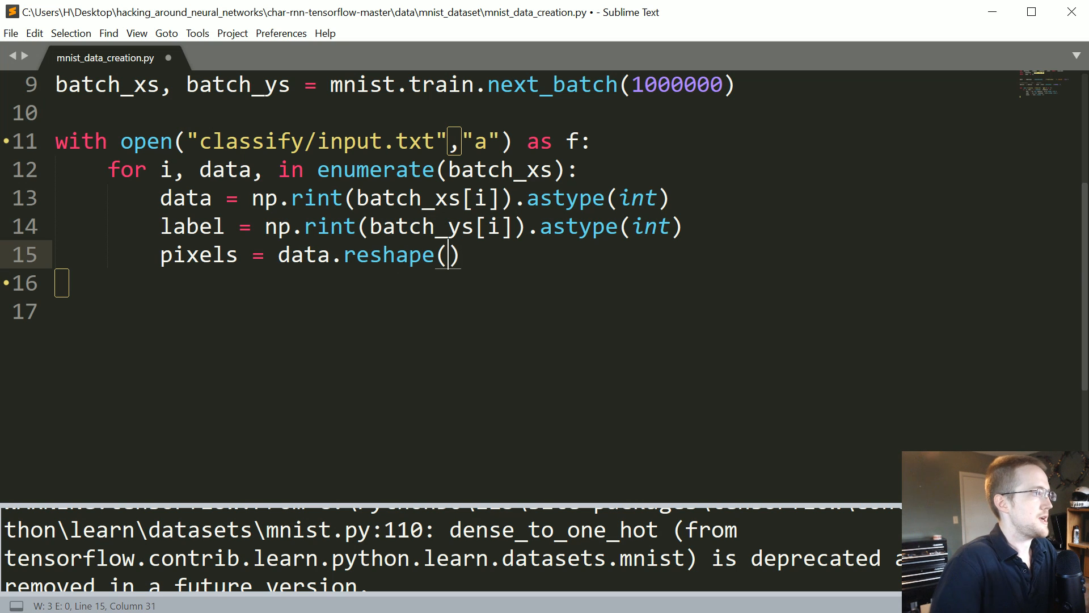
{"action": "type", "text": "28,28"}
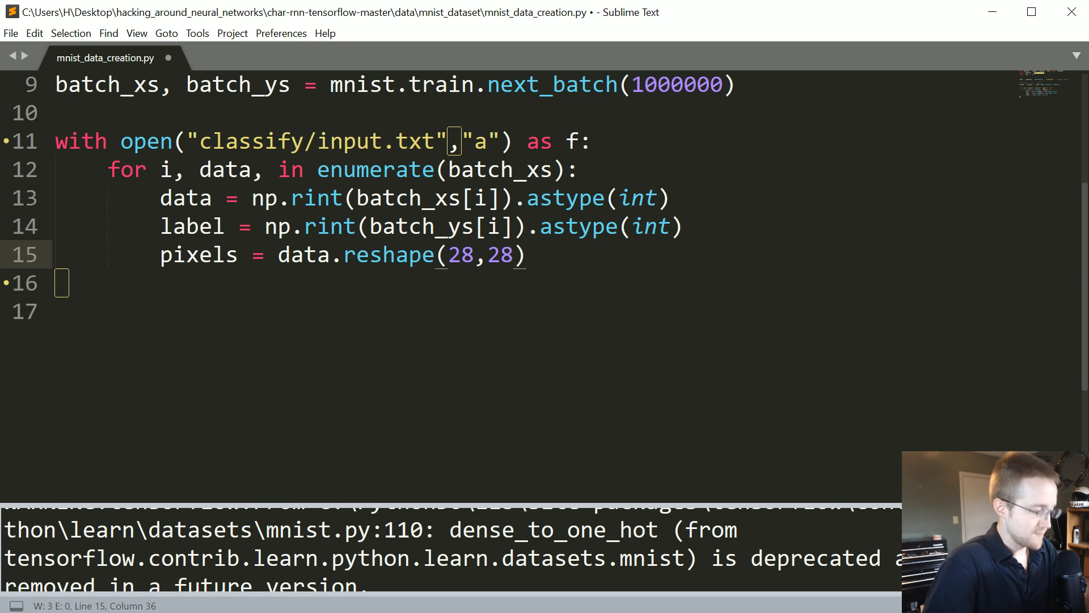
{"action": "left_click", "coordinate": [475, 254]}
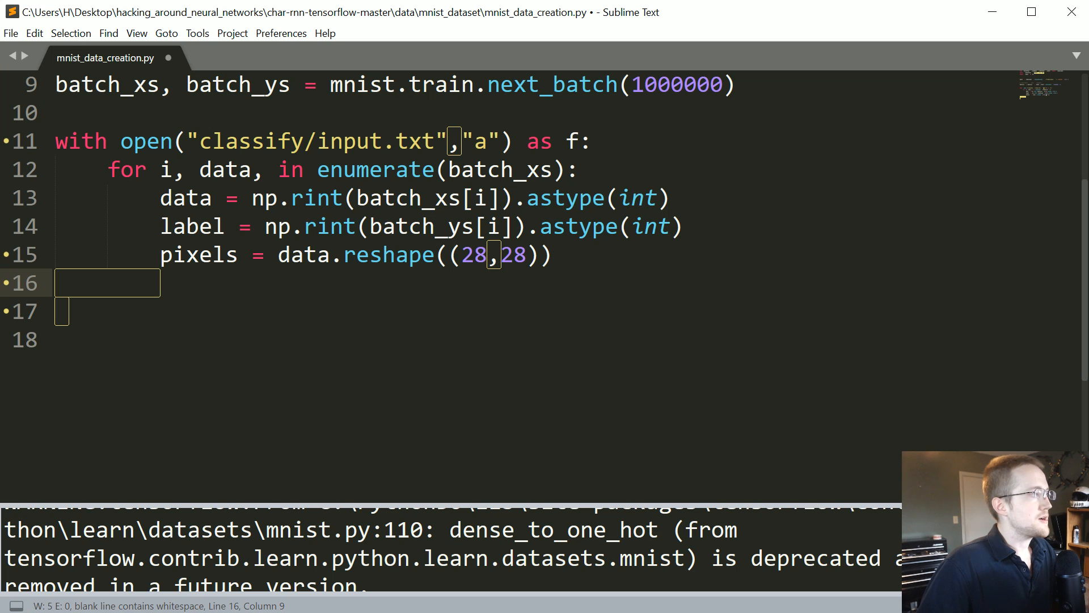
{"action": "type", "text": "st"}
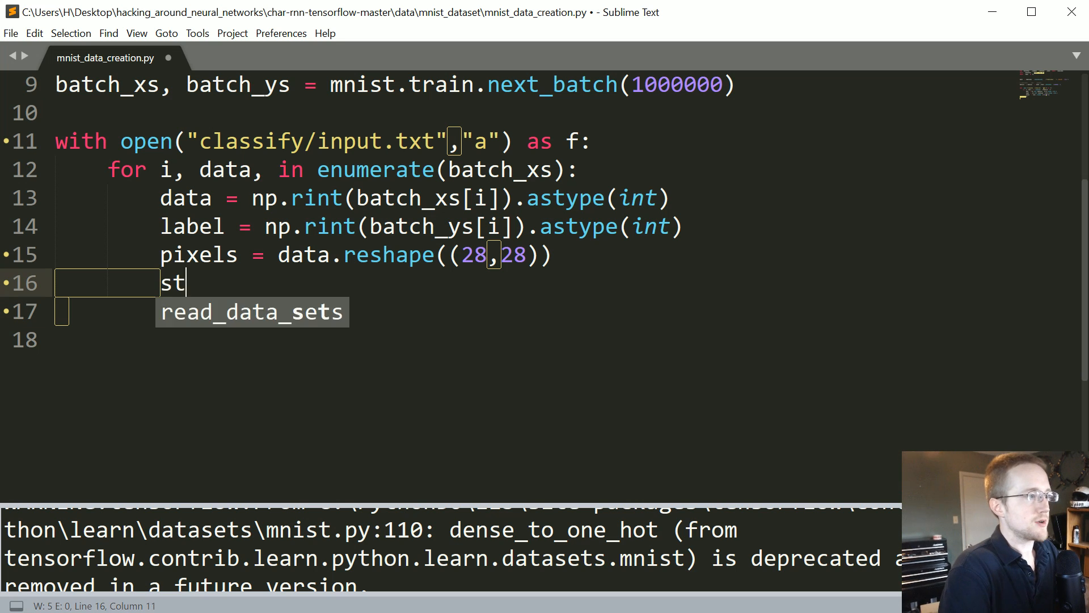
{"action": "type", "text": "r_lab"}
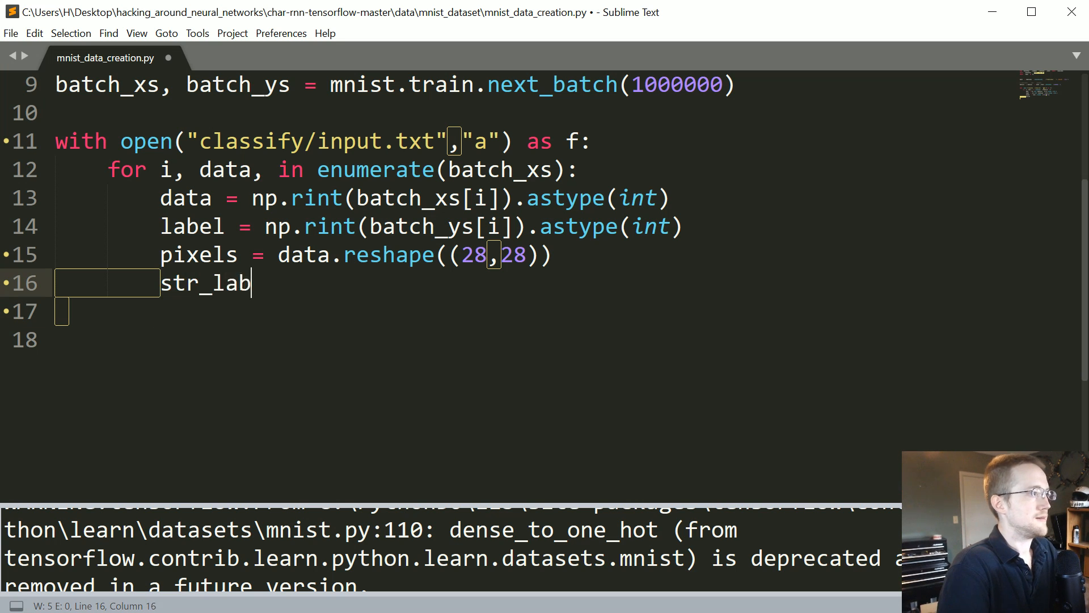
{"action": "type", "text": "el = str("}
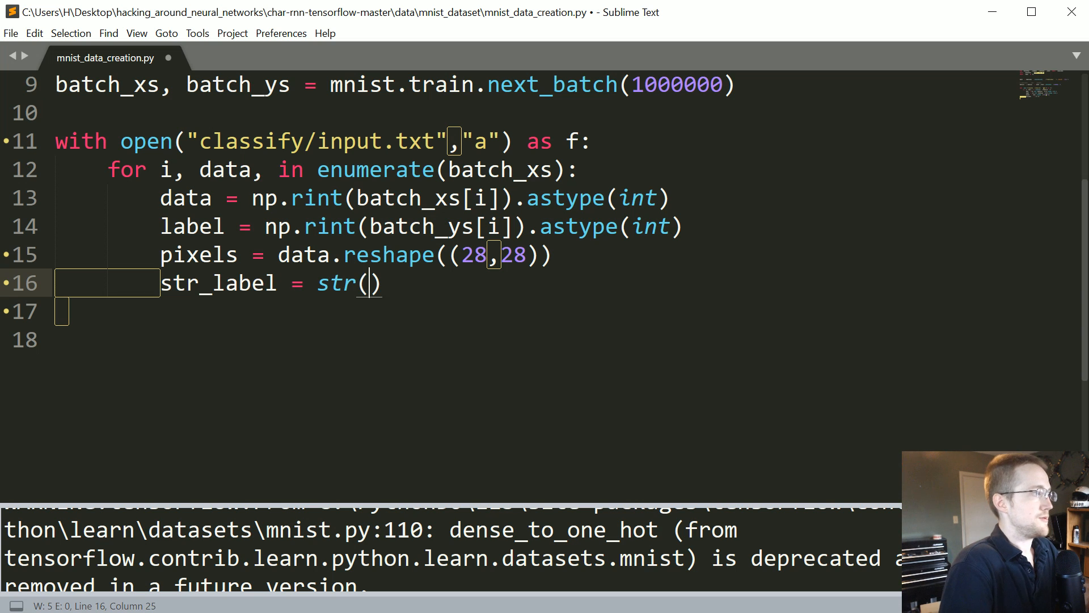
{"action": "type", "text": "label"}
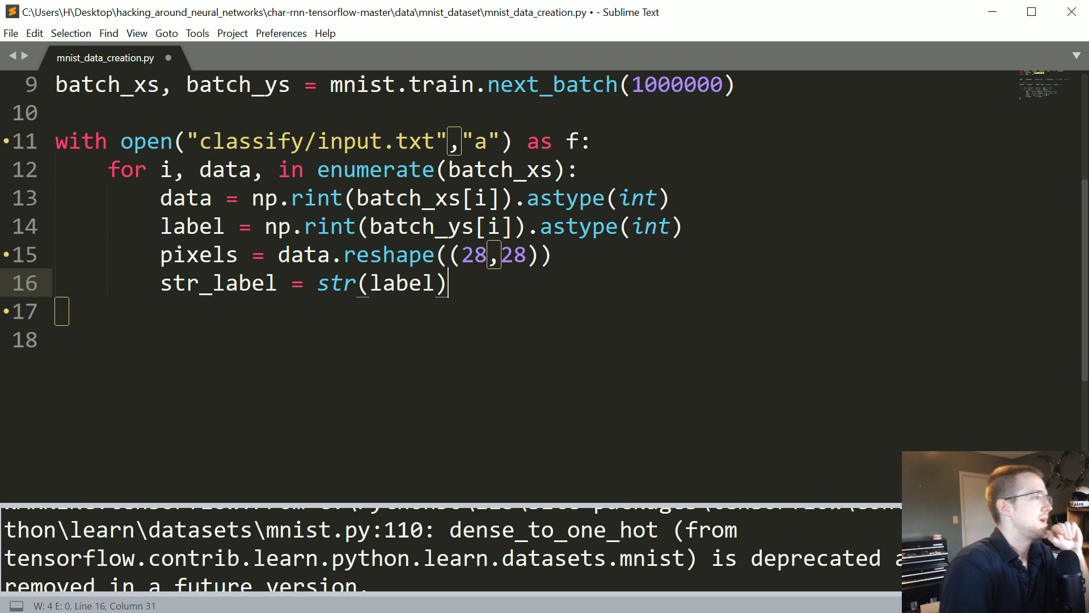
{"action": "key", "text": "backspace"}
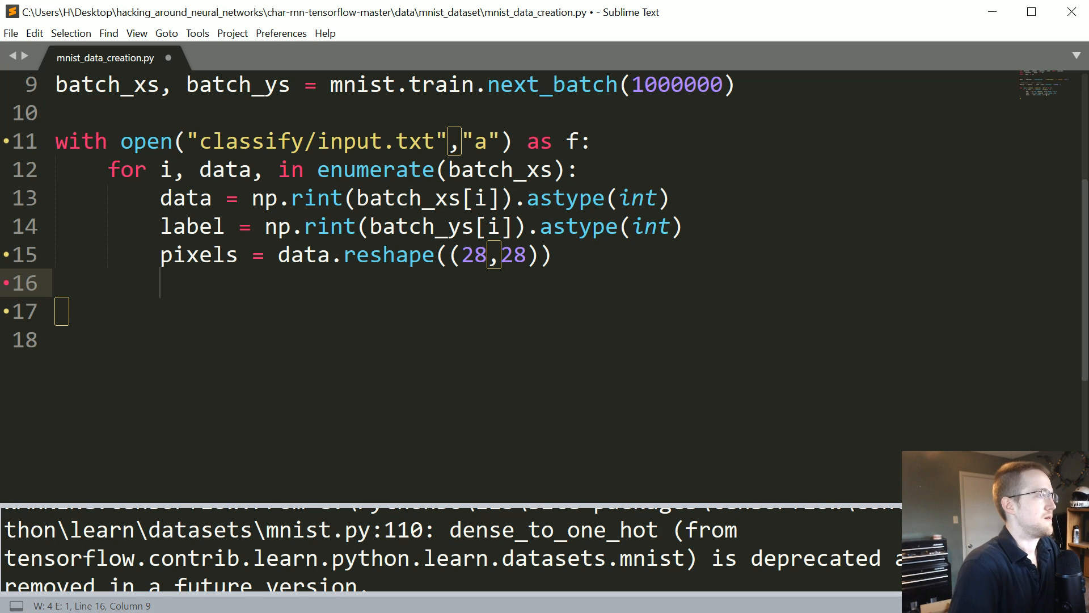
- Write index_value = np.argmax(label) as a trial line before undoing and running
{"action": "type", "text": "index"}
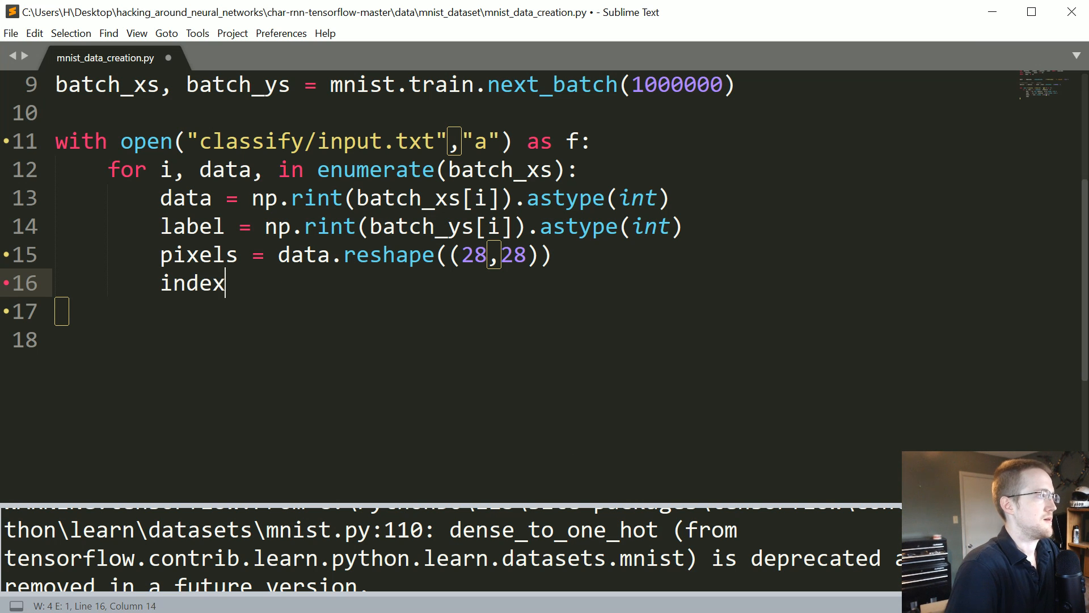
{"action": "type", "text": "_value = np"}
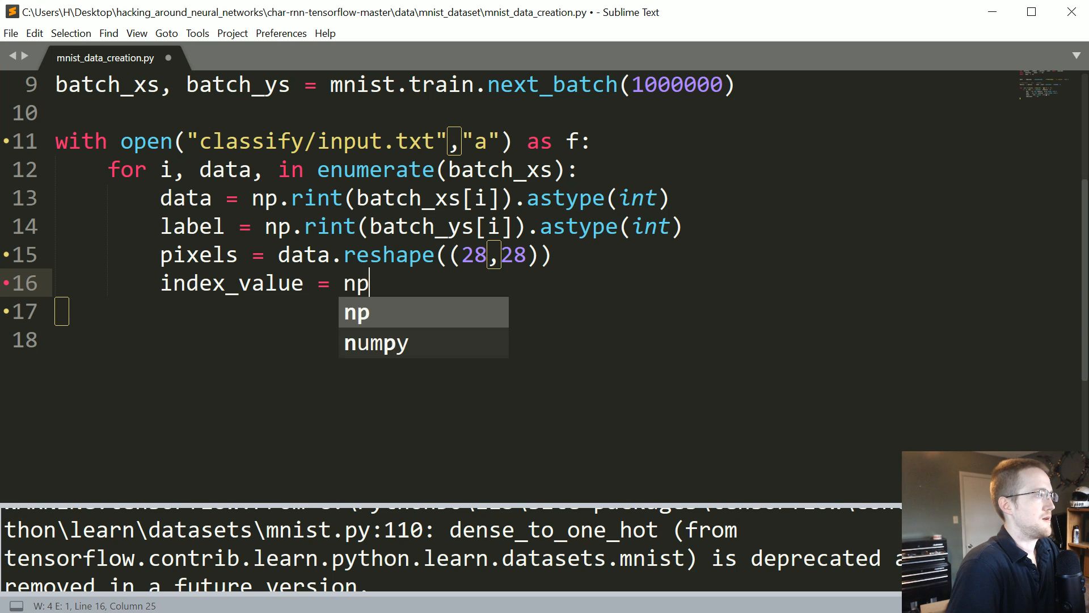
{"action": "type", "text": ".argmax"}
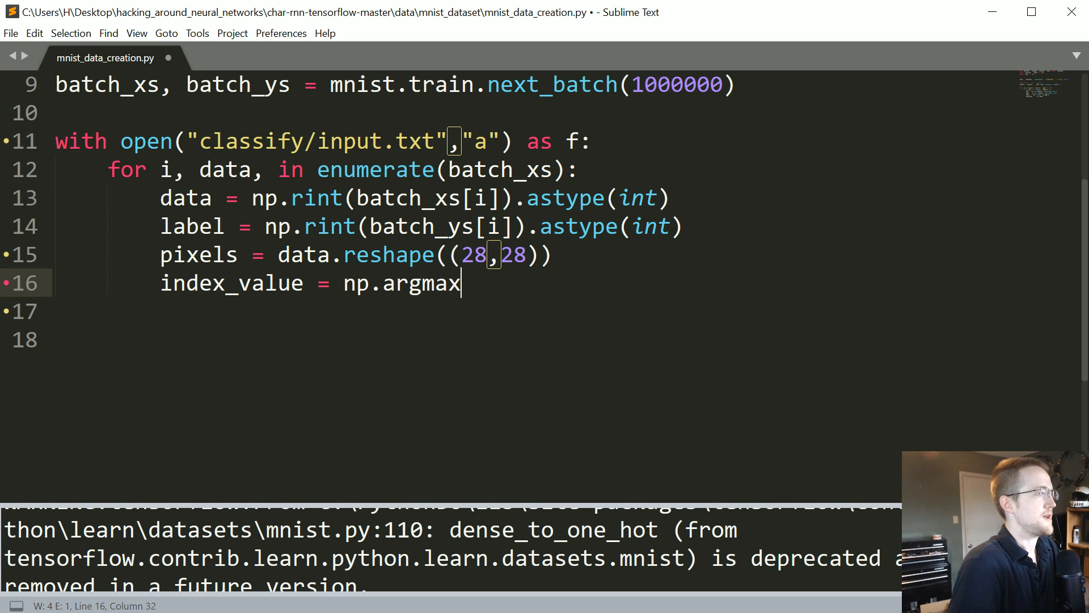
{"action": "type", "text": "("}
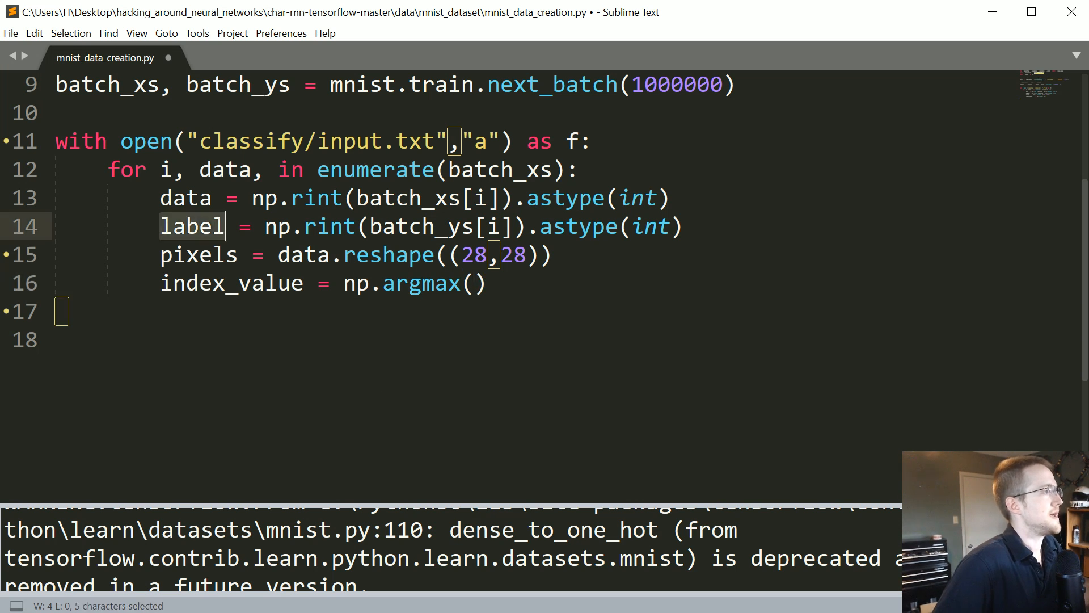
{"action": "type", "text": "label"}
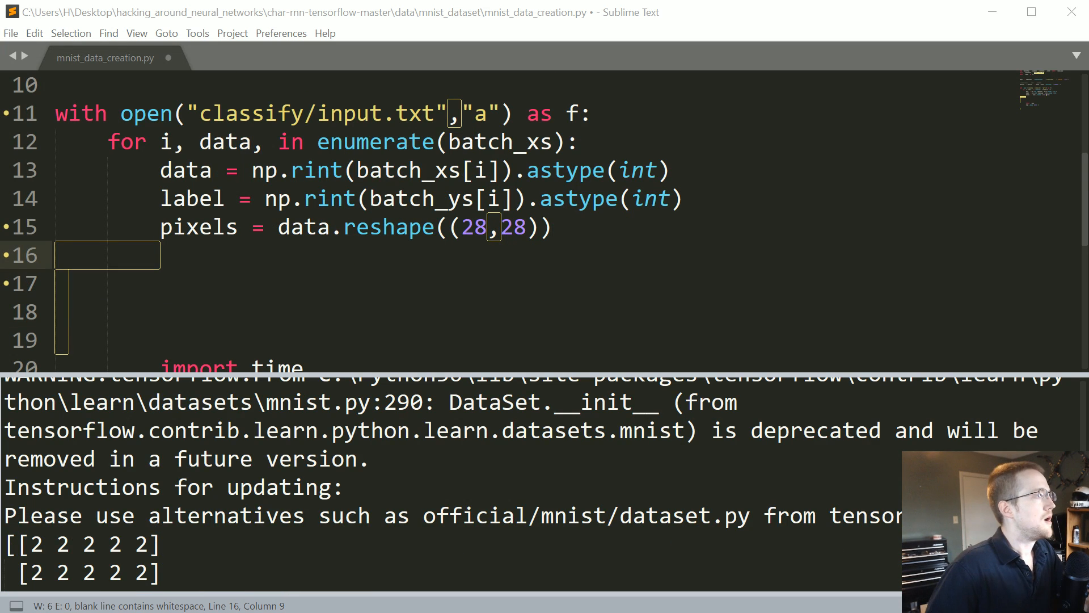
- Add index_value = np.argmax(label) to get the digit from the one-hot label
{"action": "key", "text": "Down"}
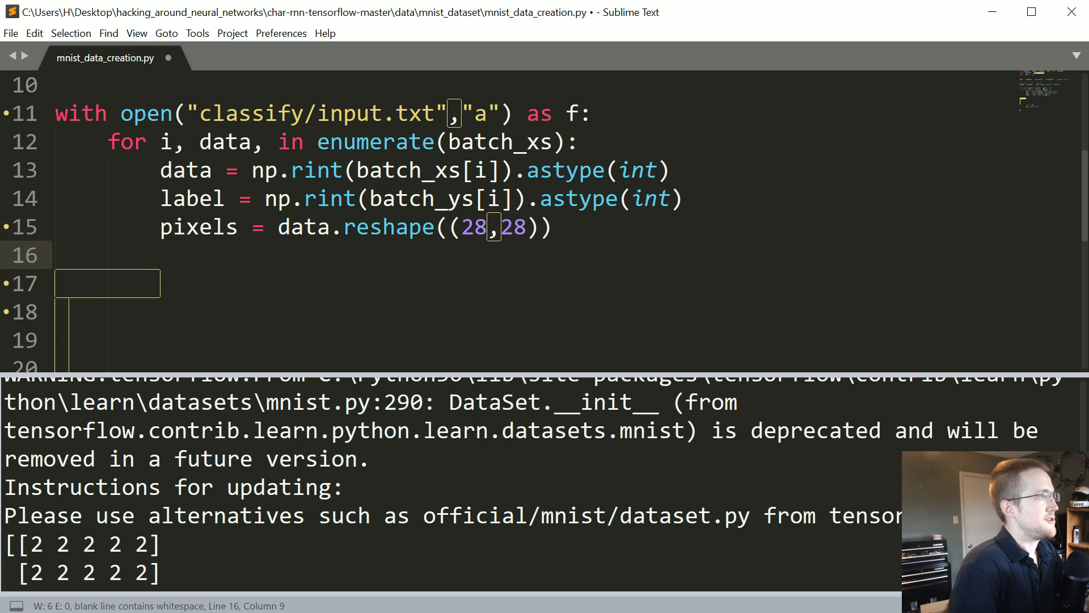
{"action": "type", "text": "index_val"}
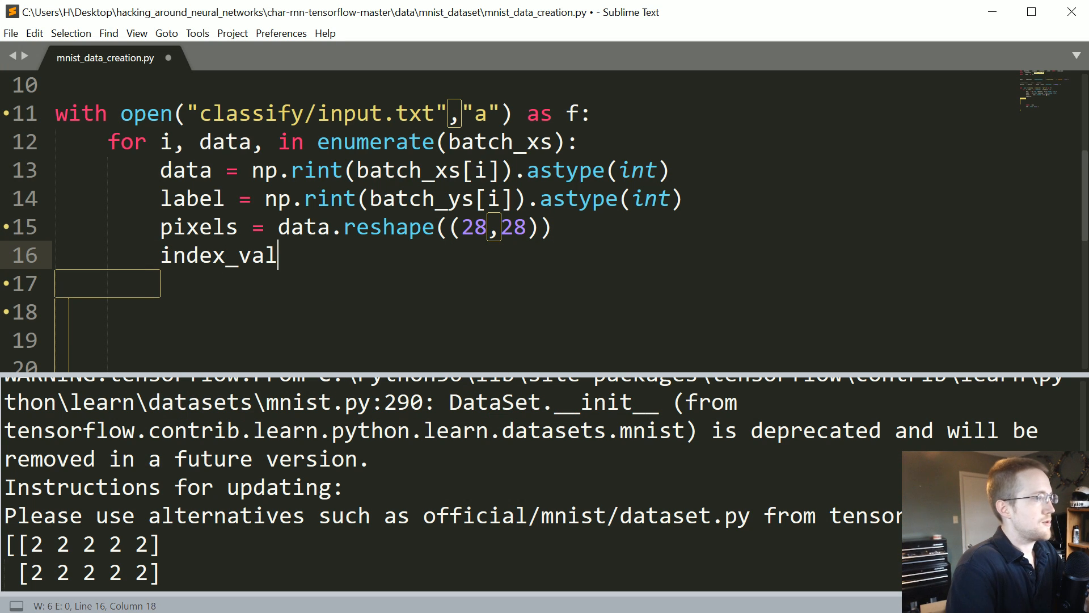
{"action": "type", "text": "ue = np.argm"}
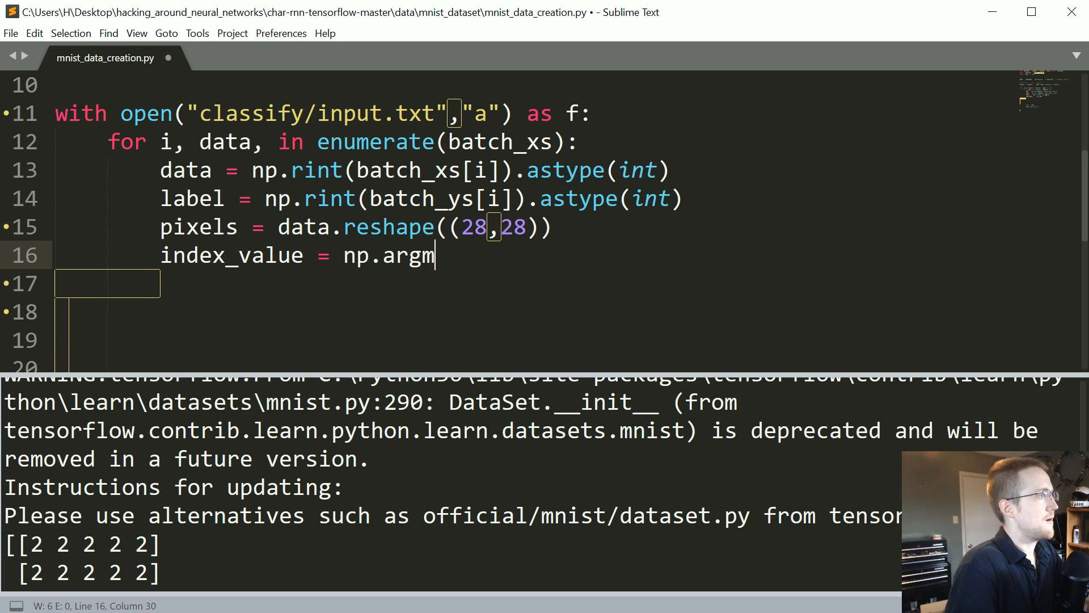
{"action": "type", "text": "ax(label)"}
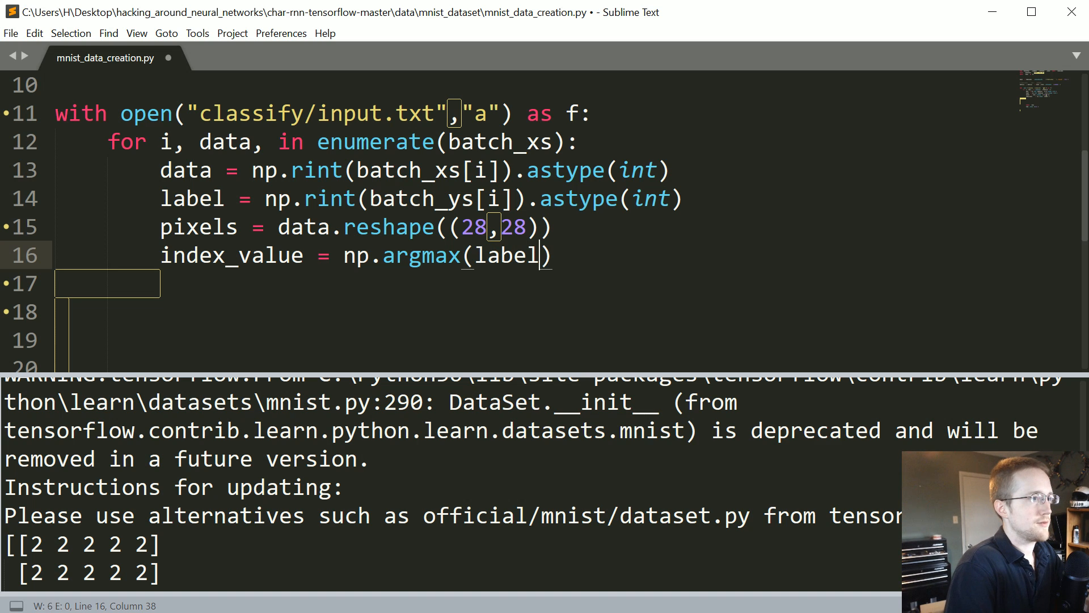
- Define new_label = np.array(100*[index_value]).reshape((10,10))
{"action": "type", "text": "new"}
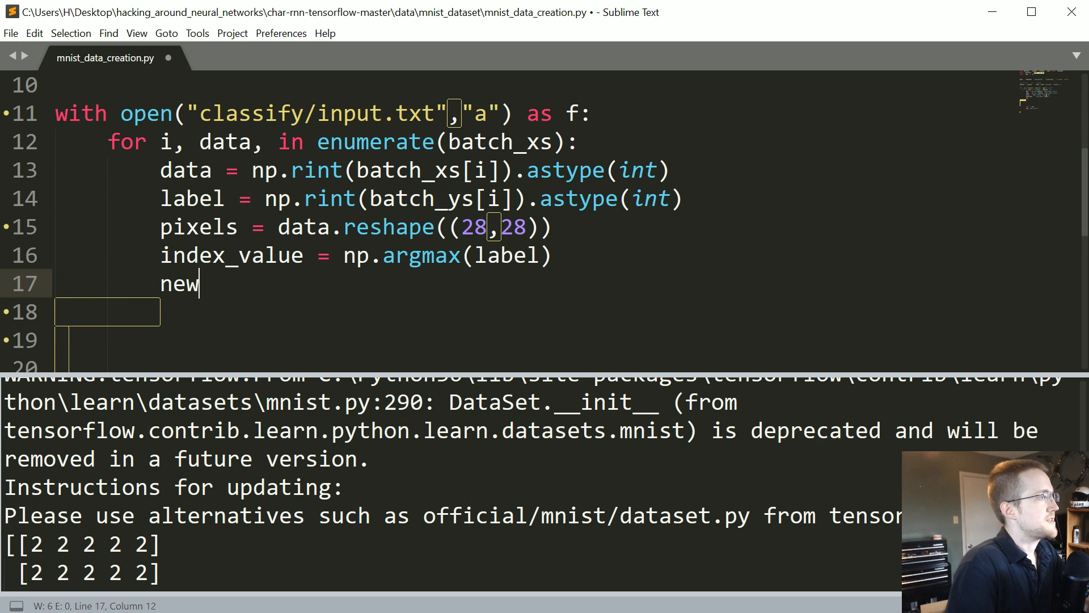
{"action": "type", "text": "_label ="}
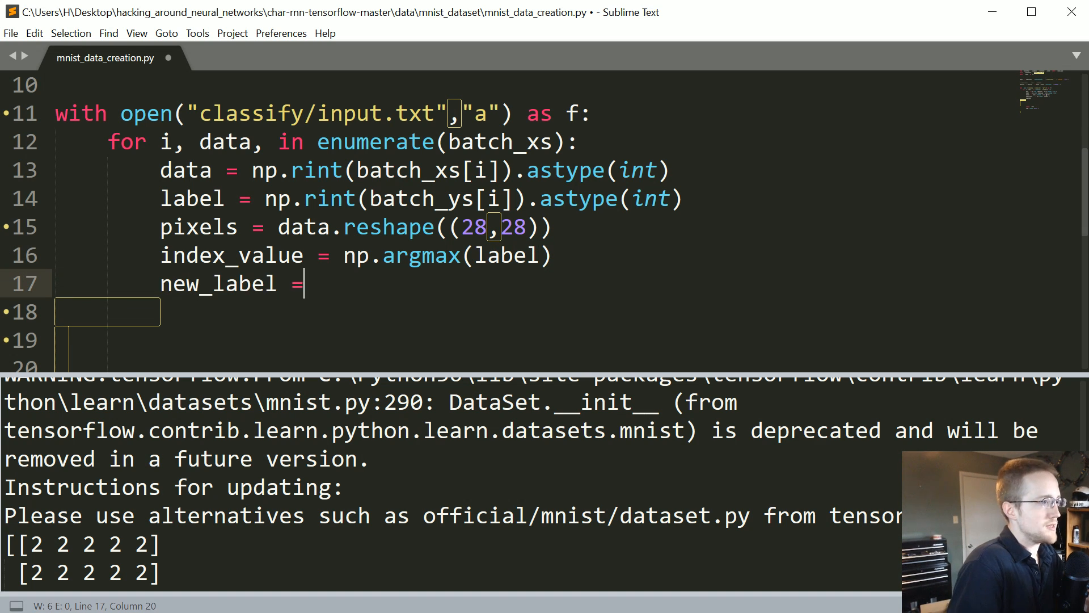
{"action": "type", "text": "np.array("}
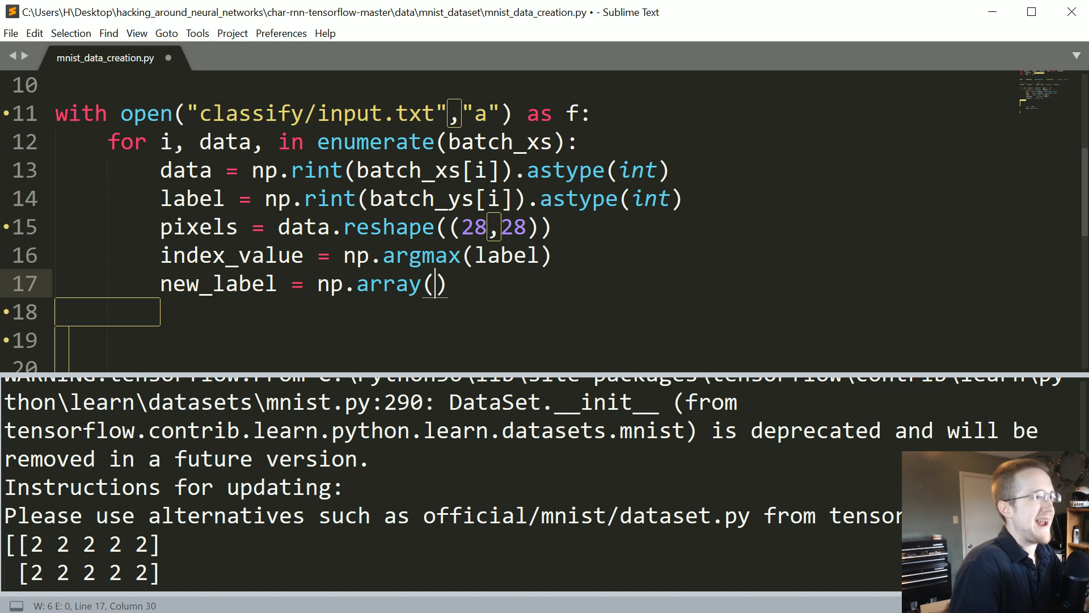
{"action": "type", "text": "100"}
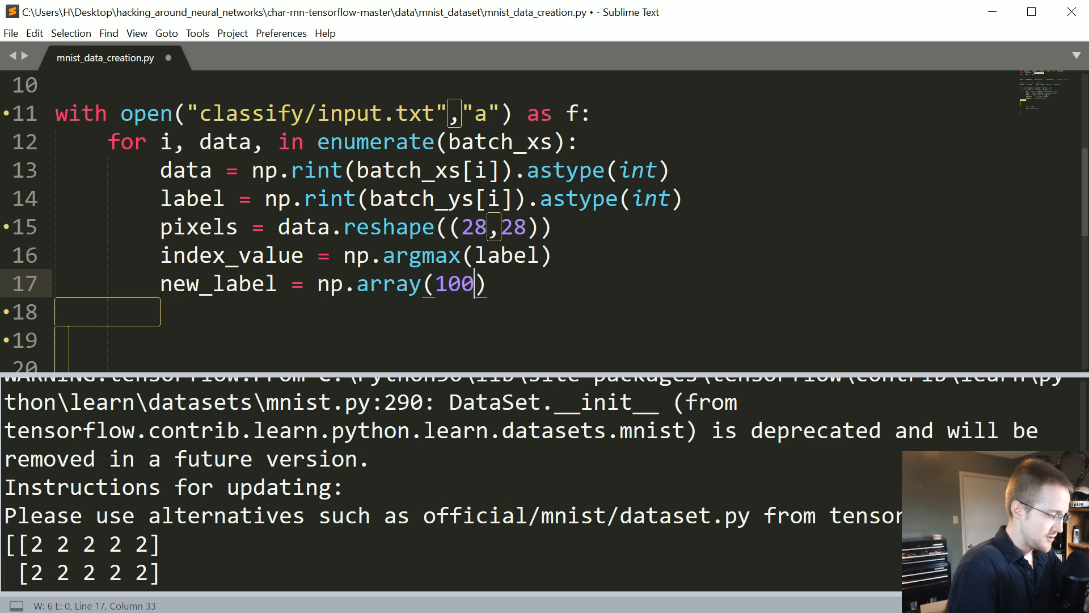
{"action": "type", "text": "*[]"}
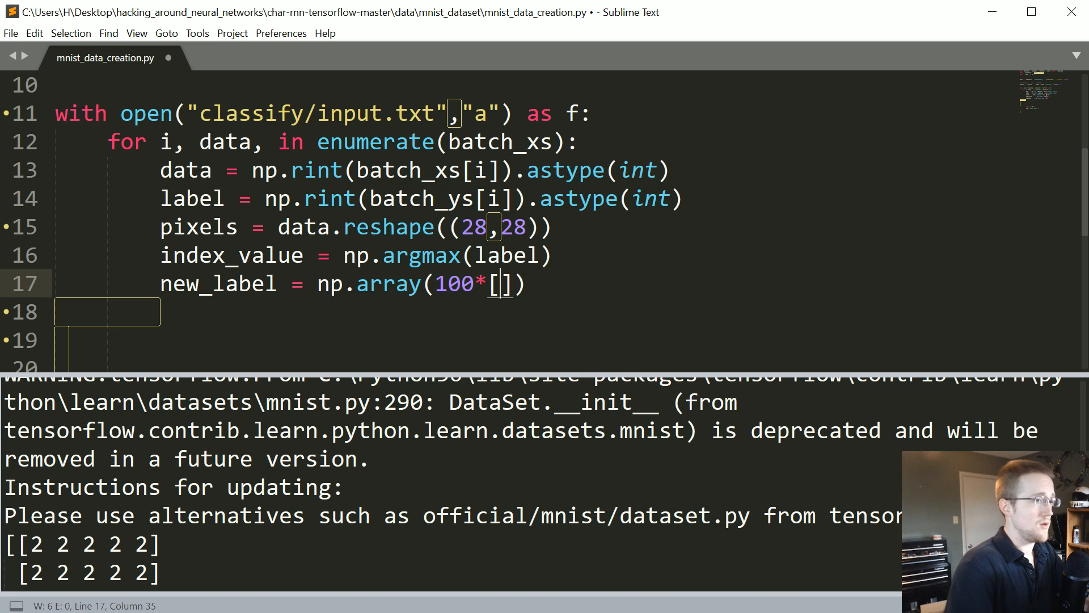
{"action": "type", "text": "index_value"}
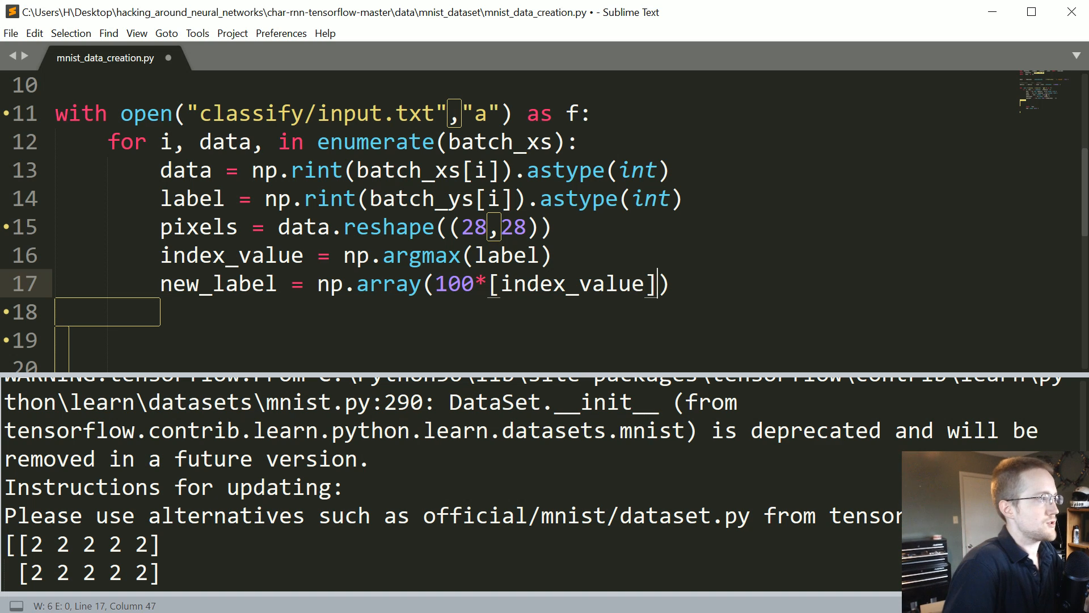
{"action": "type", "text": "."}
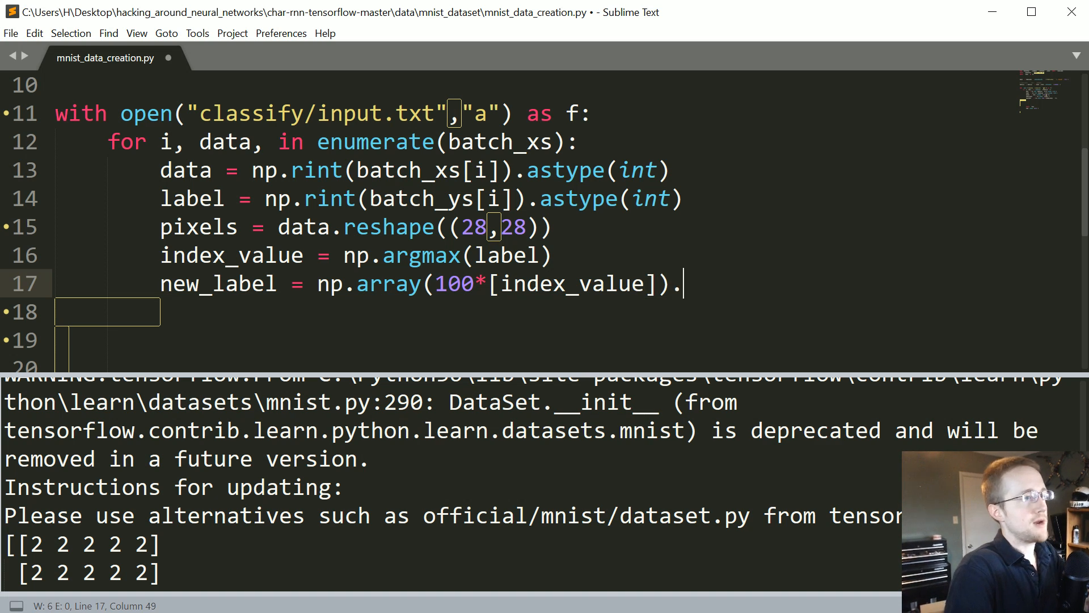
{"action": "type", "text": "reshape"}
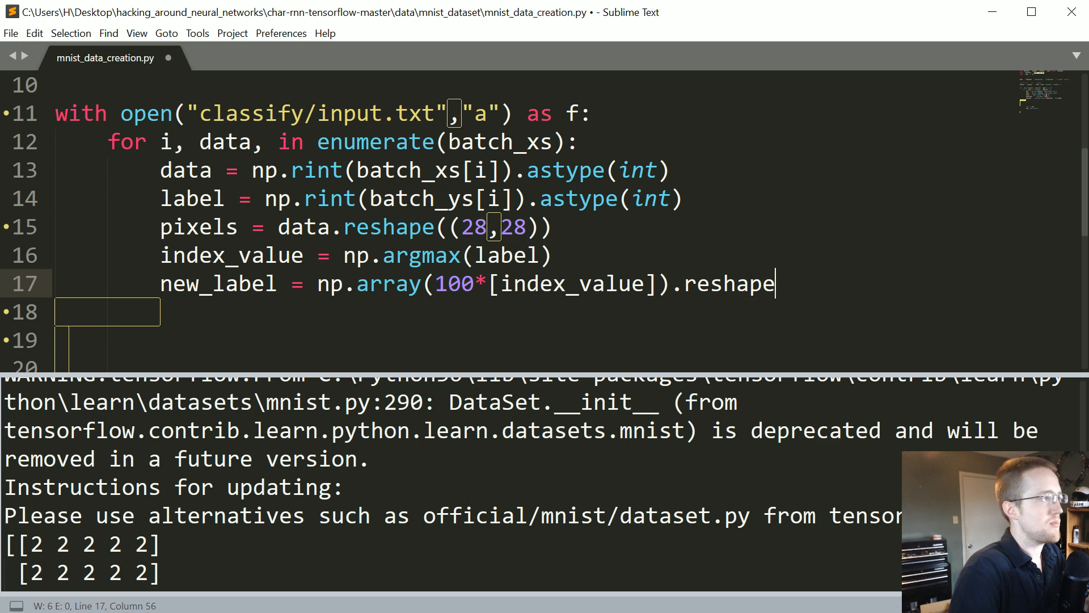
{"action": "type", "text": "(("}
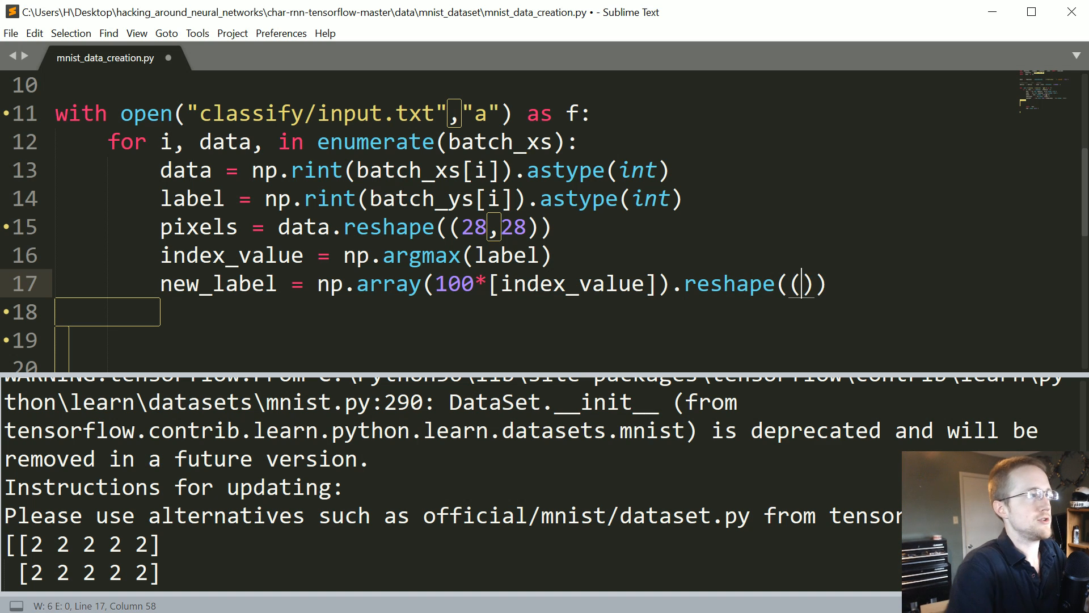
{"action": "type", "text": "10,10"}
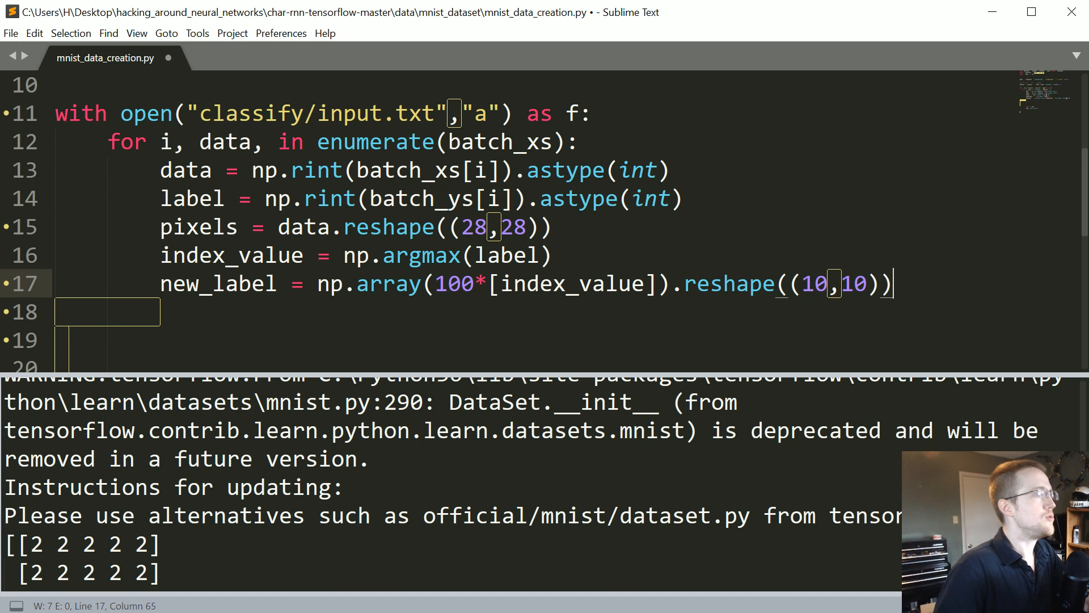
{"action": "key", "text": "enter"}
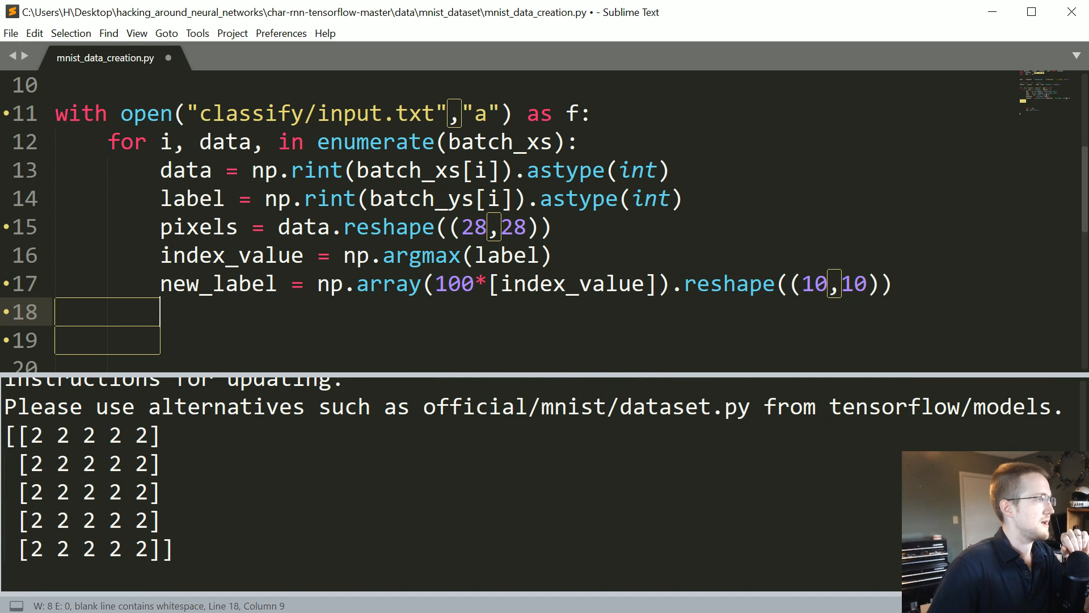
- Temporarily print new_label to check the rows of 5s, then delete the print line
{"action": "left_click", "coordinate": [891, 284]}
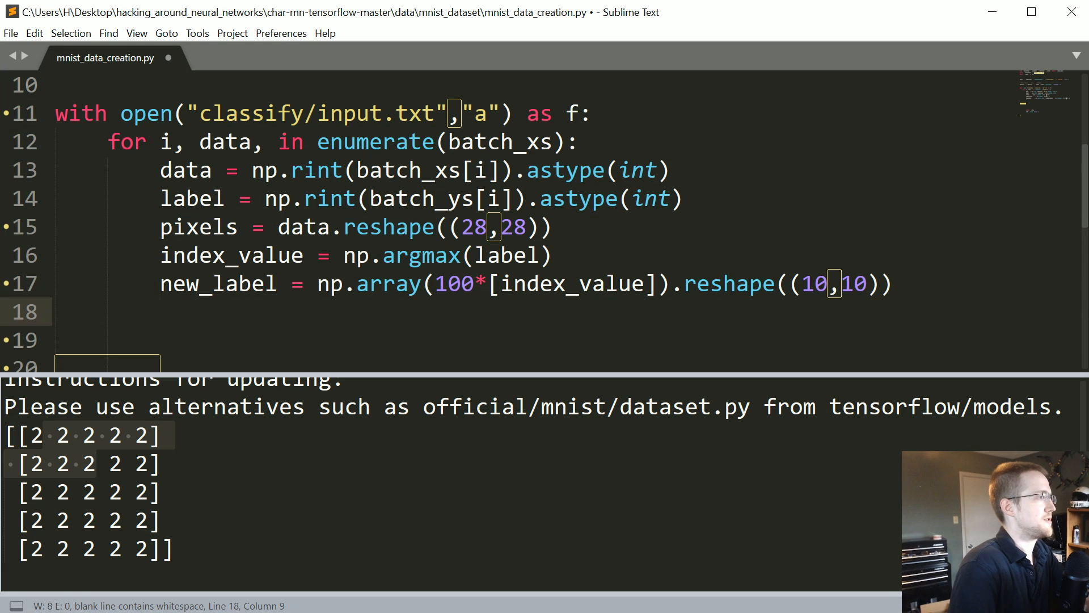
{"action": "type", "text": "print(new_label"}
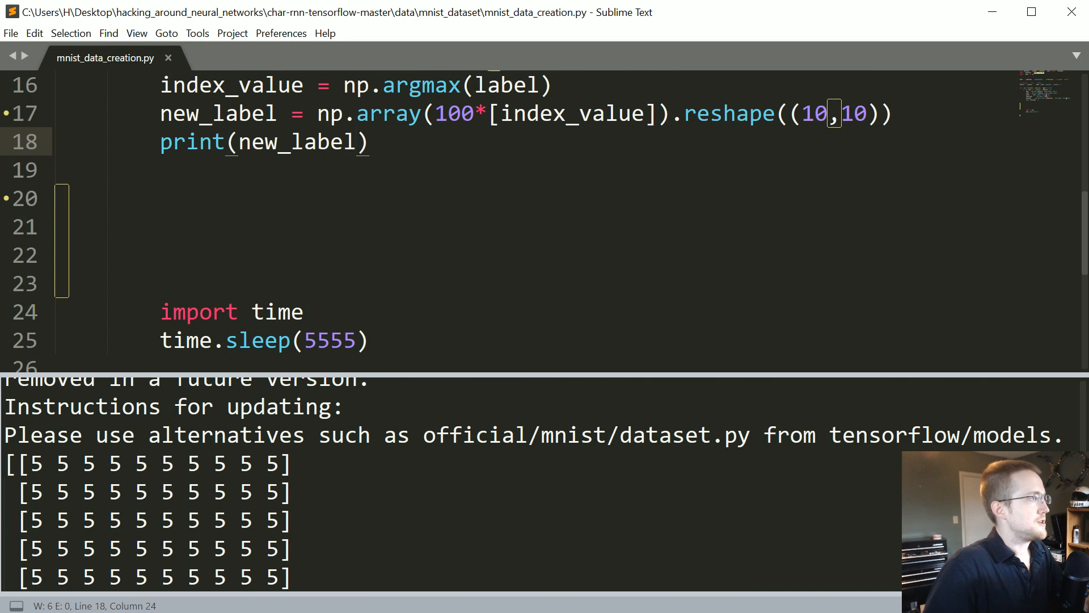
{"action": "key", "text": "Ctrl+Shift+K"}
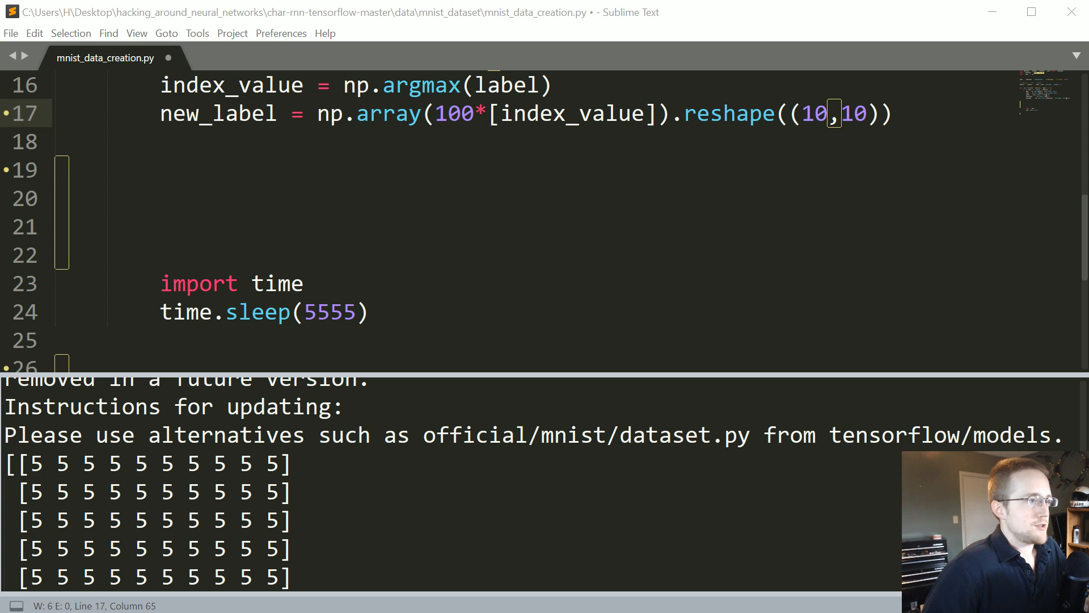
{"action": "scroll", "scroll_direction": "up", "scroll_amount": 3}
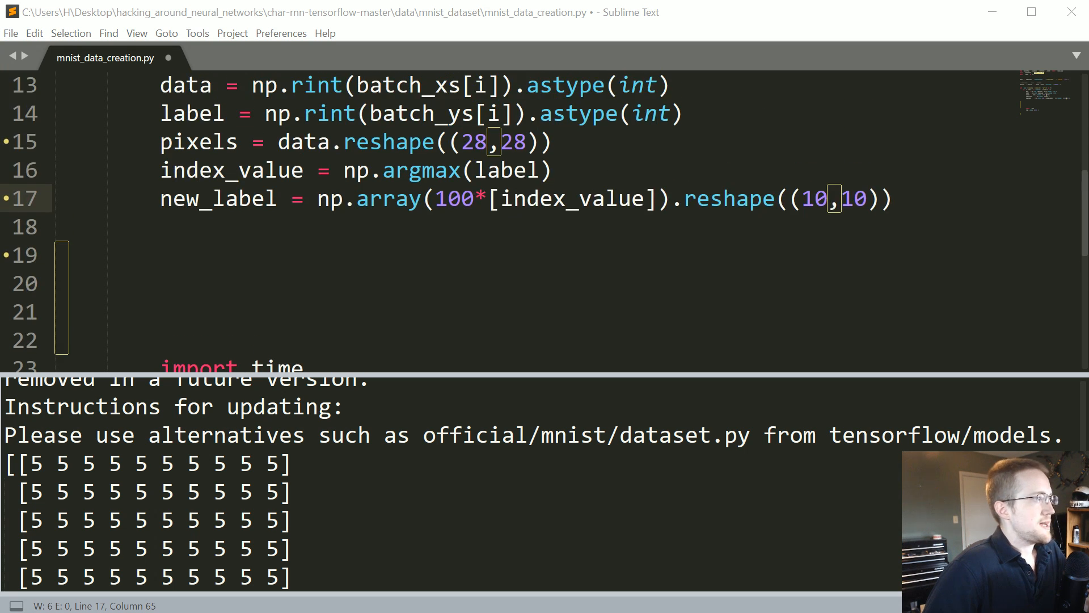
- Define str_img from pixels and str_label from new_label as strings with spaces removed
{"action": "type", "text": "str_"}
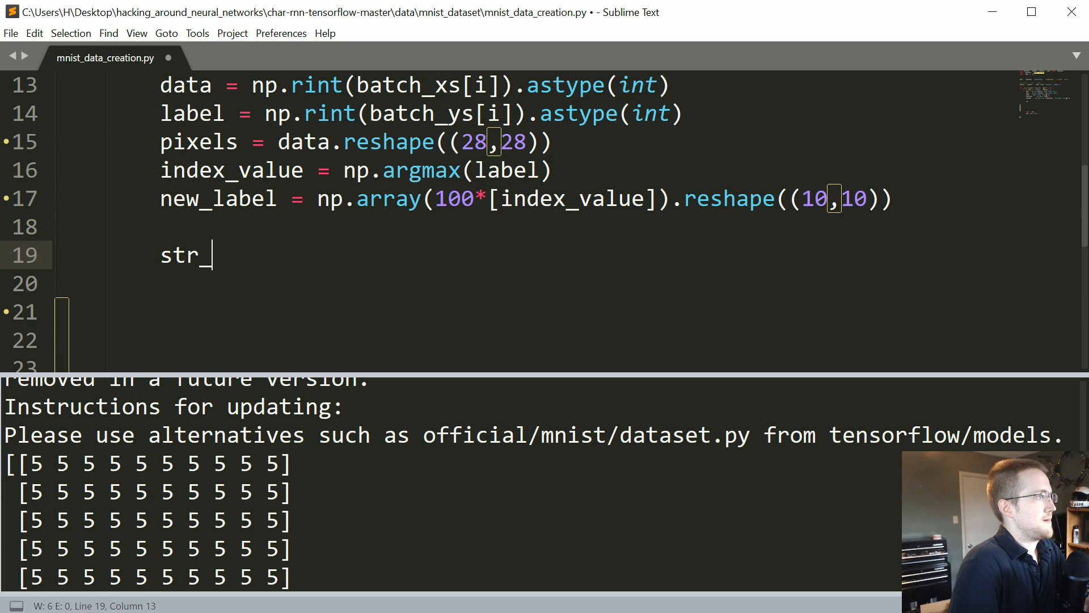
{"action": "type", "text": "img = str("}
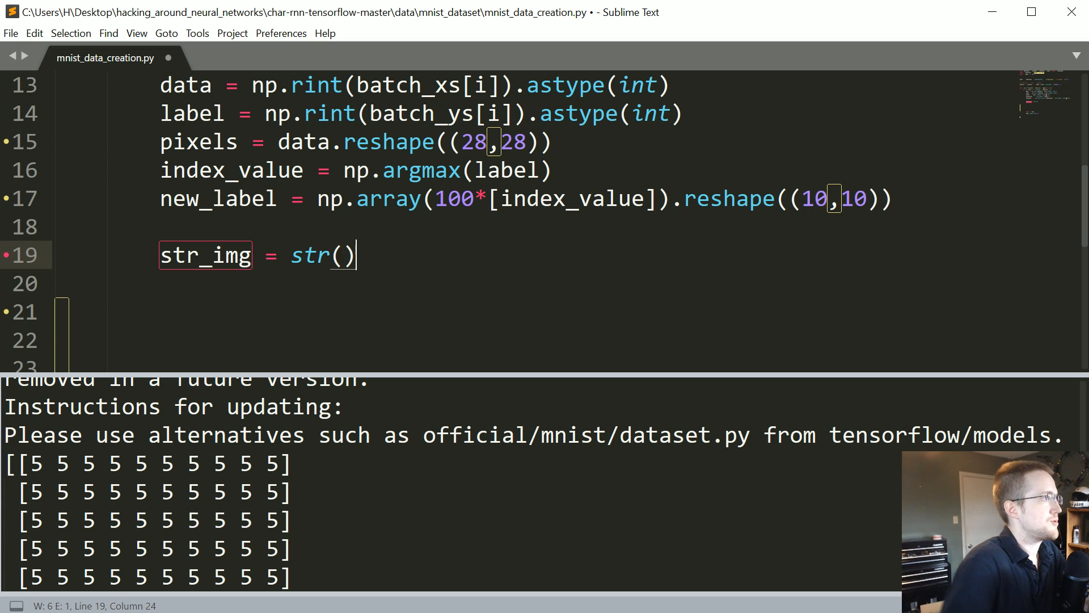
{"action": "type", "text": "pixels"}
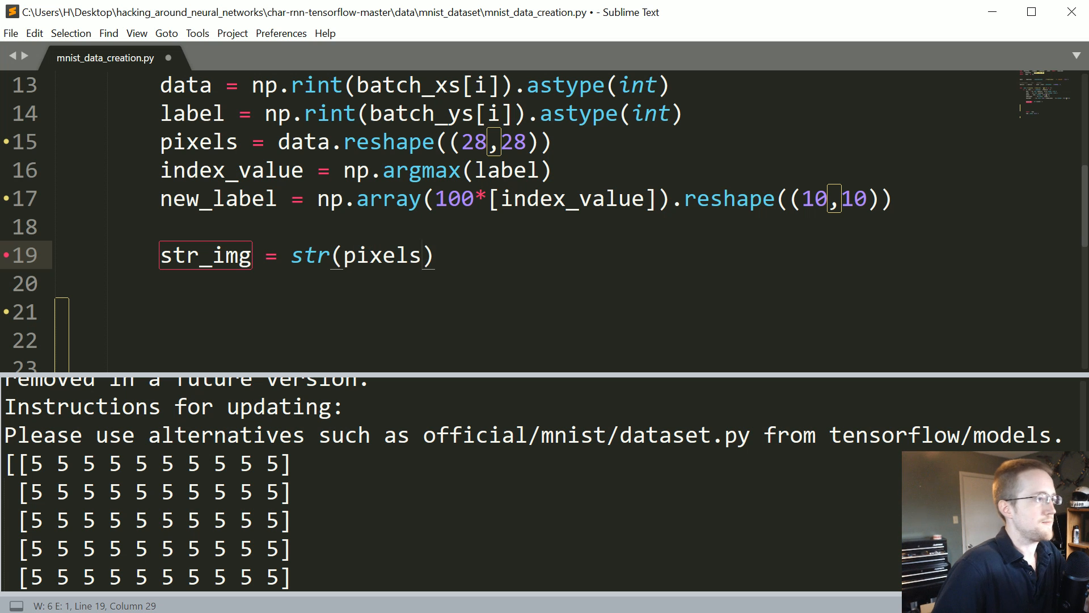
{"action": "type", "text": ".replace(\" \",\""}
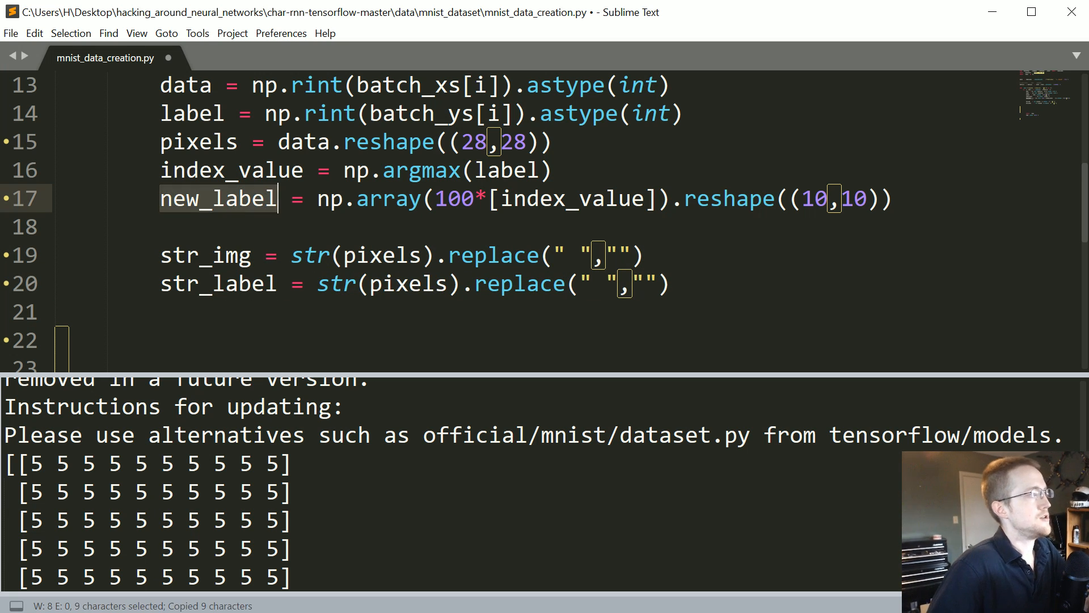
{"action": "type", "text": "new_label"}
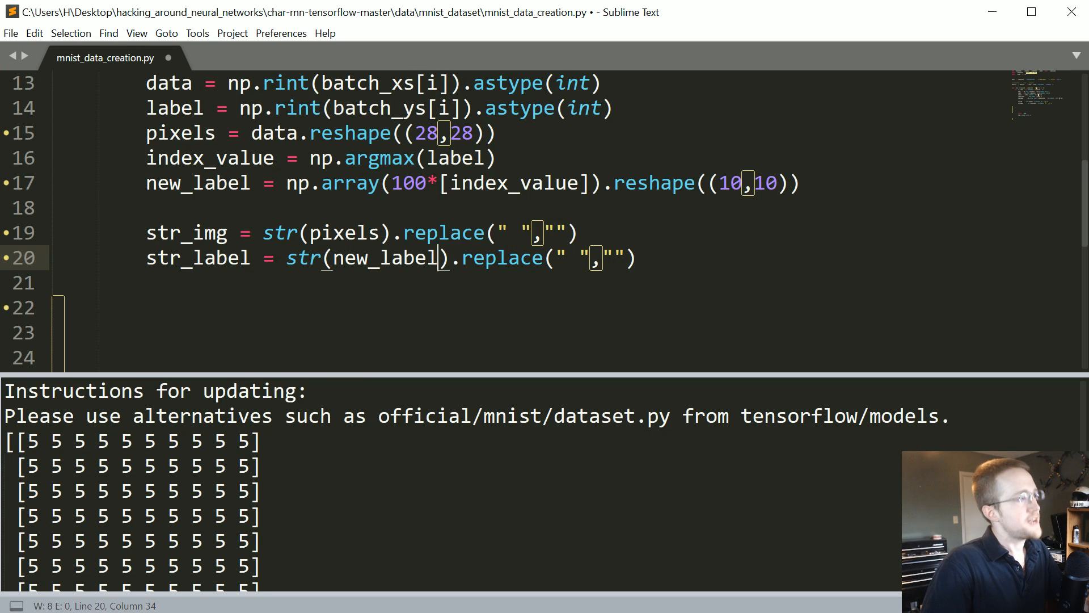
{"action": "scroll", "scroll_direction": "down", "scroll_amount": 3}
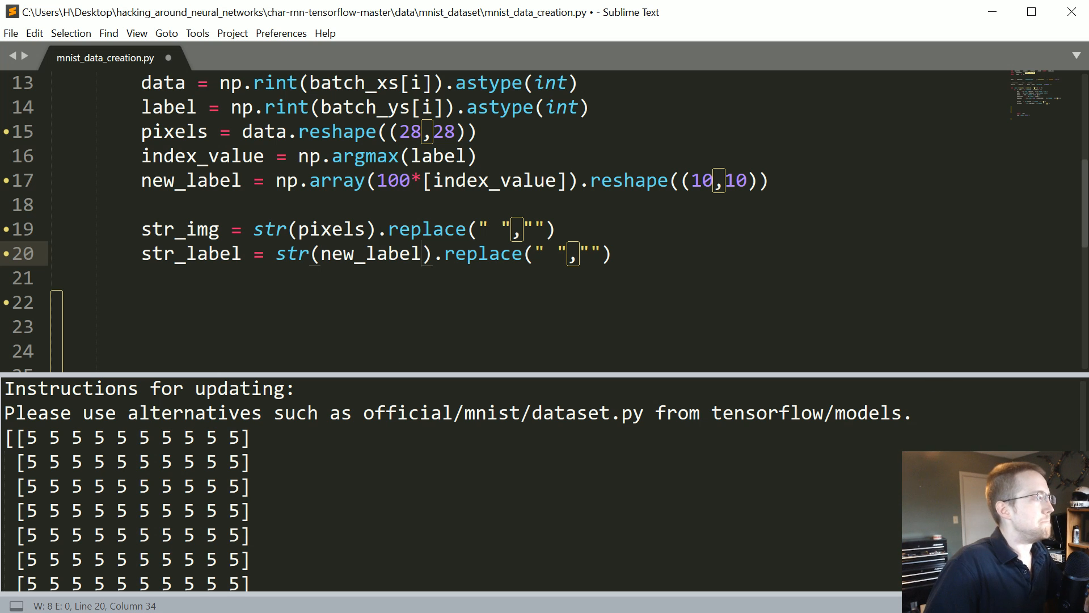
{"action": "scroll", "scroll_direction": "down", "scroll_amount": 3}
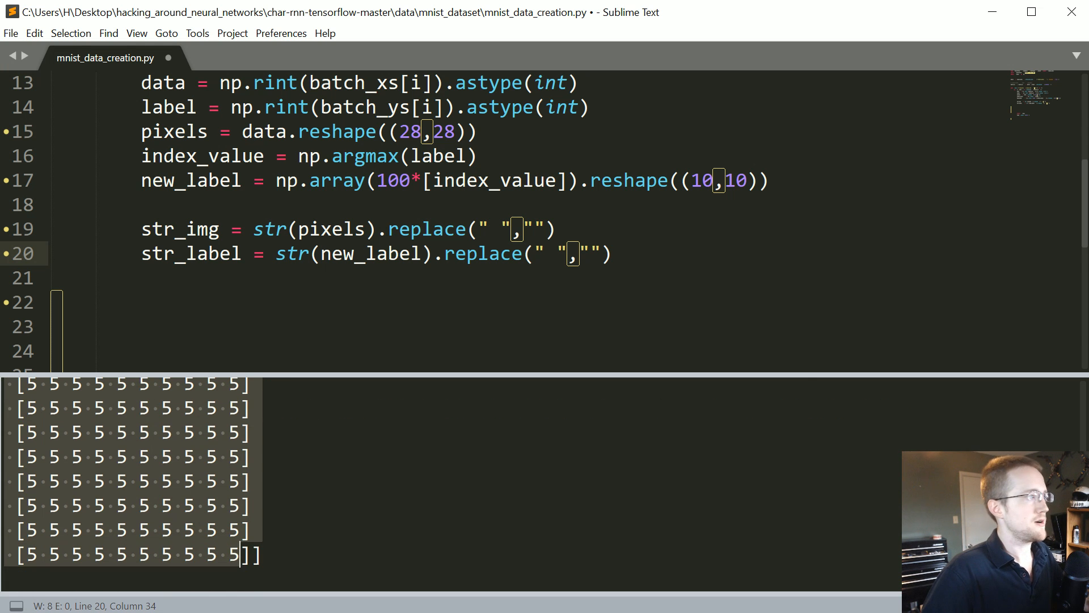
{"action": "scroll", "scroll_direction": "up", "scroll_amount": 3}
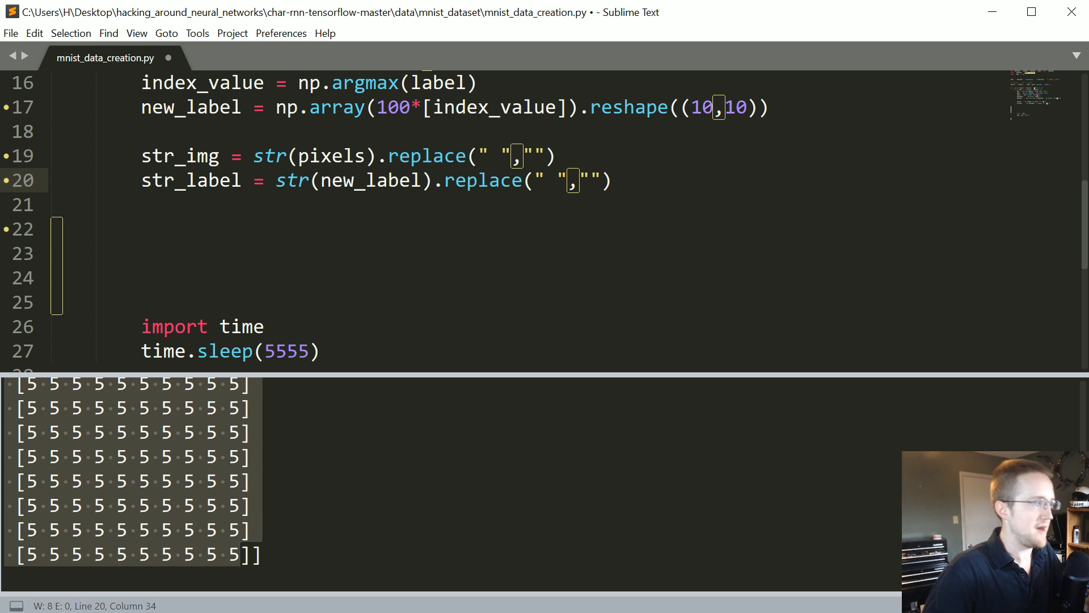
{"action": "left_click", "coordinate": [609, 181]}
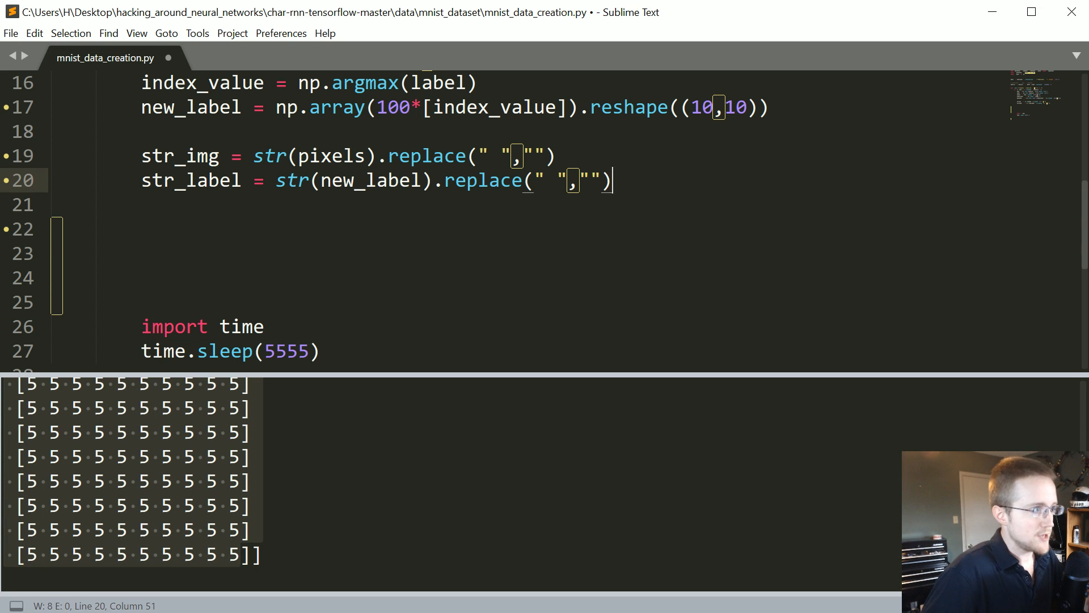
- Add a classify_data line below str_label holding the format string "{}\n"
{"action": "key", "text": "enter"}
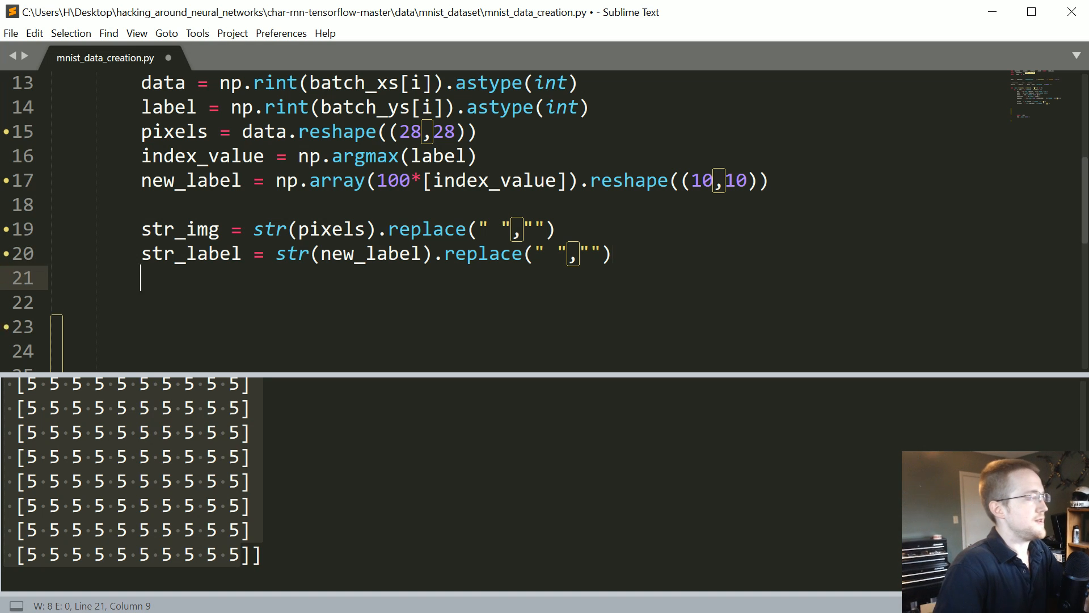
{"action": "type", "text": "classify_"}
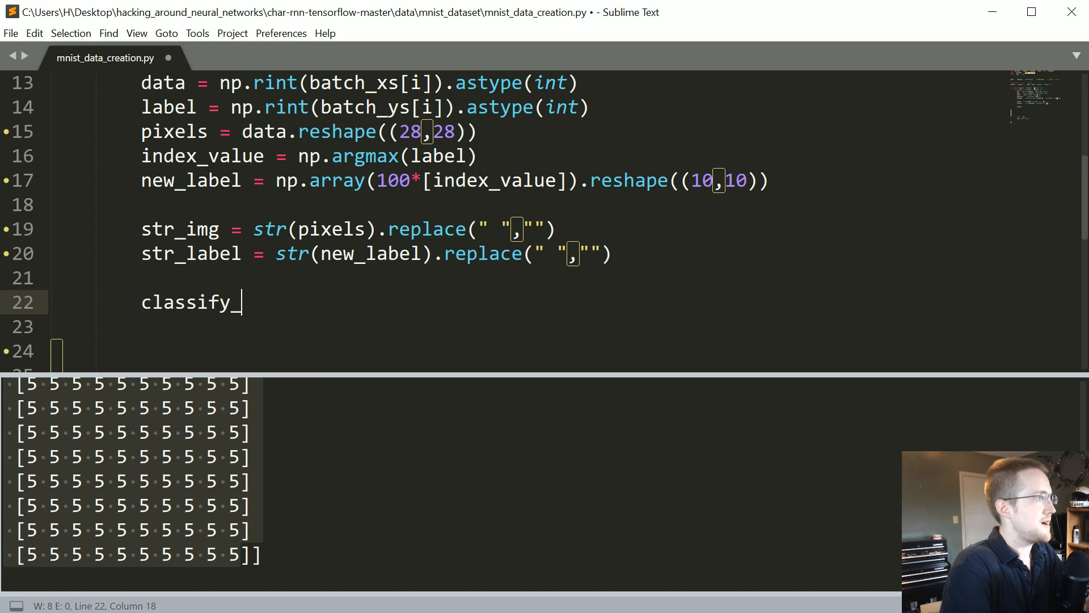
{"action": "type", "text": "data ="}
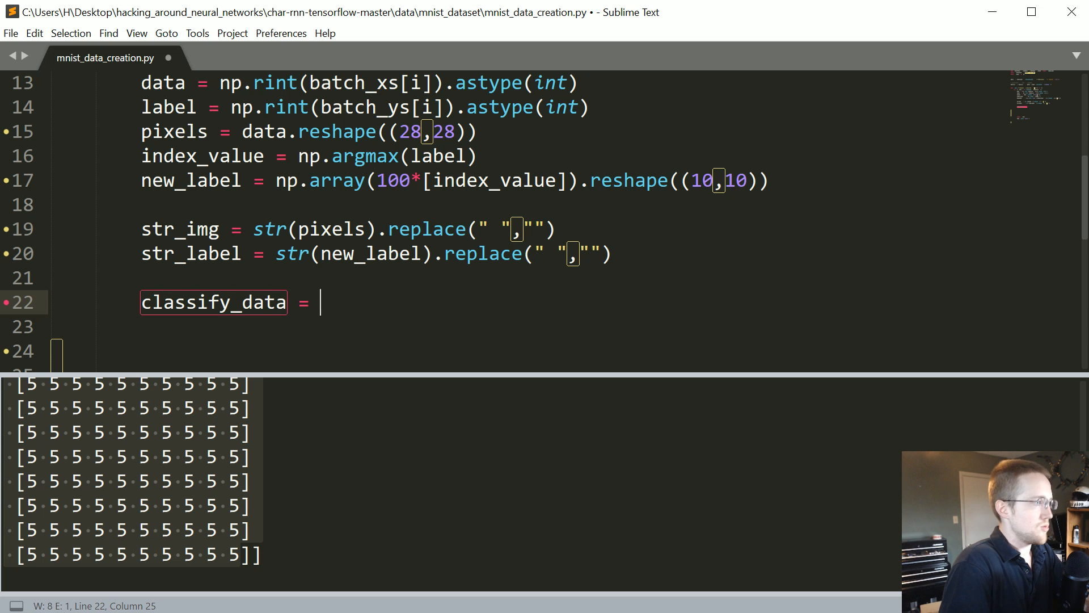
{"action": "type", "text": "\"\""}
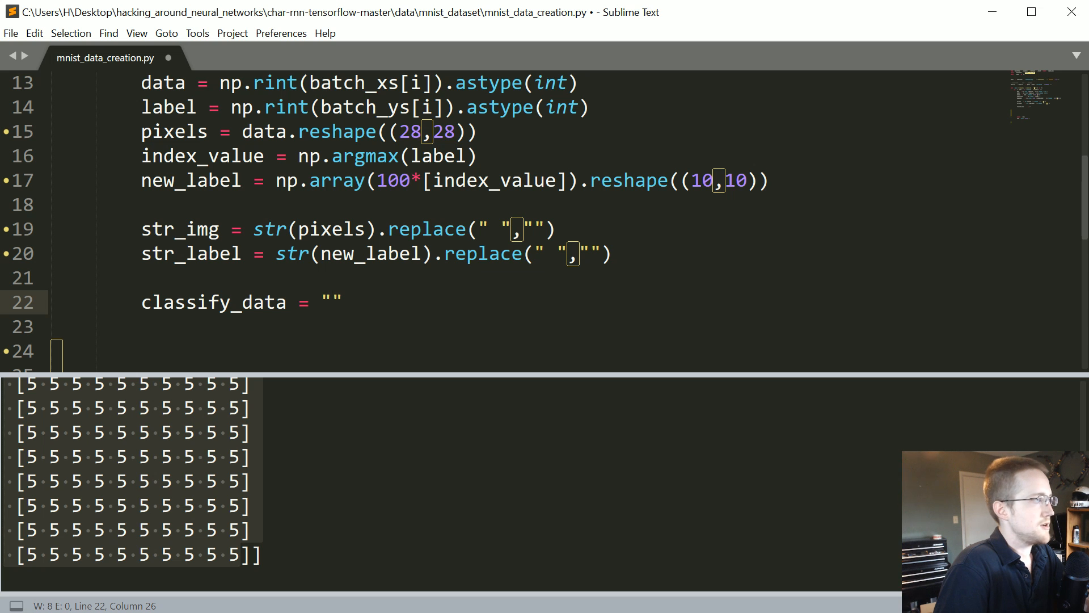
{"action": "left_click", "coordinate": [331, 301]}
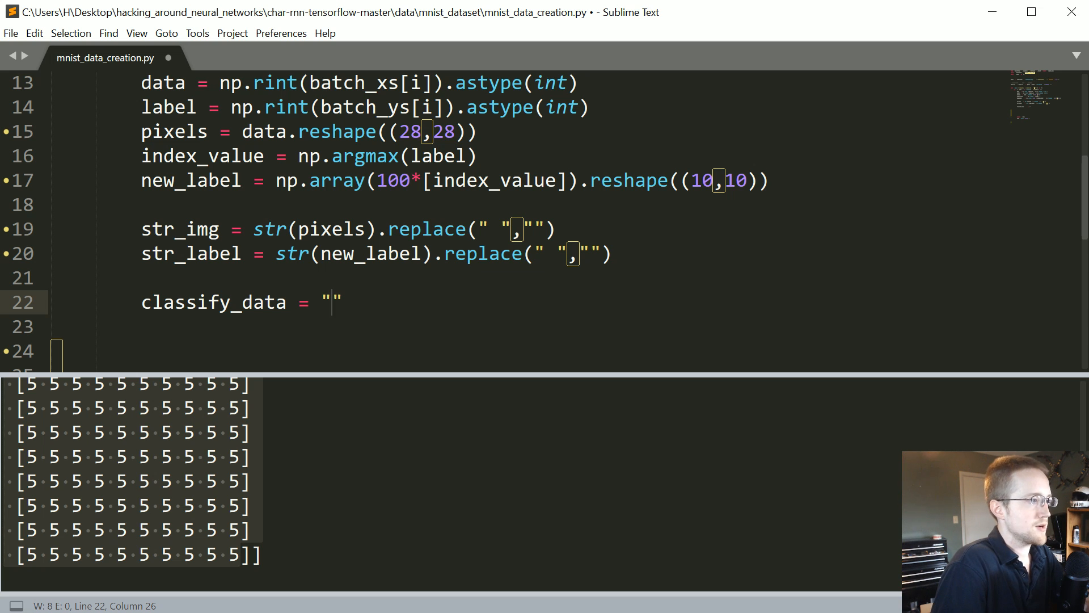
{"action": "type", "text": "{}"}
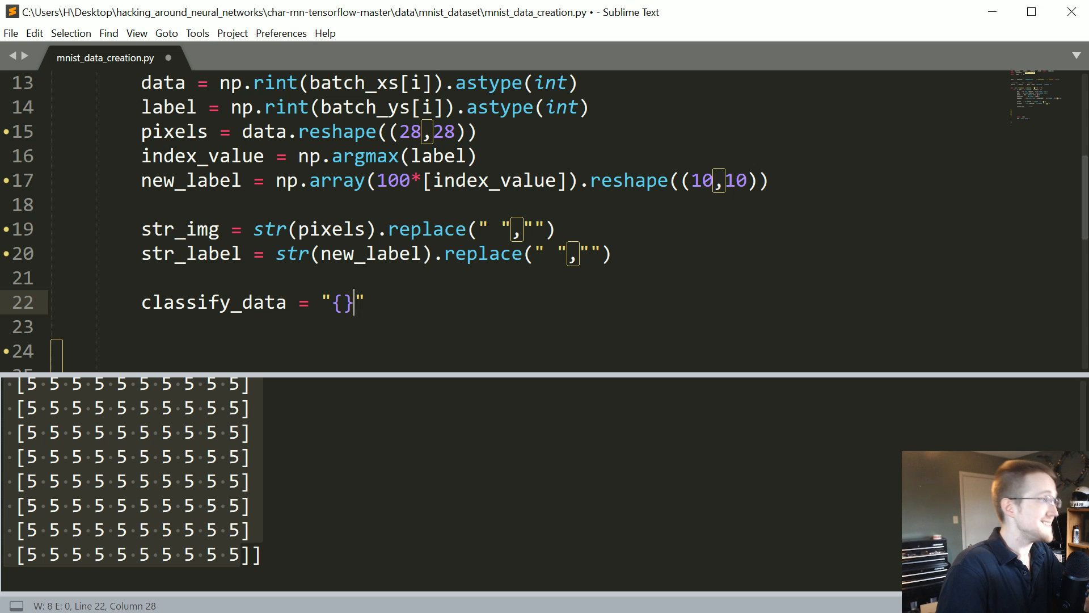
{"action": "type", "text": "\\n"}
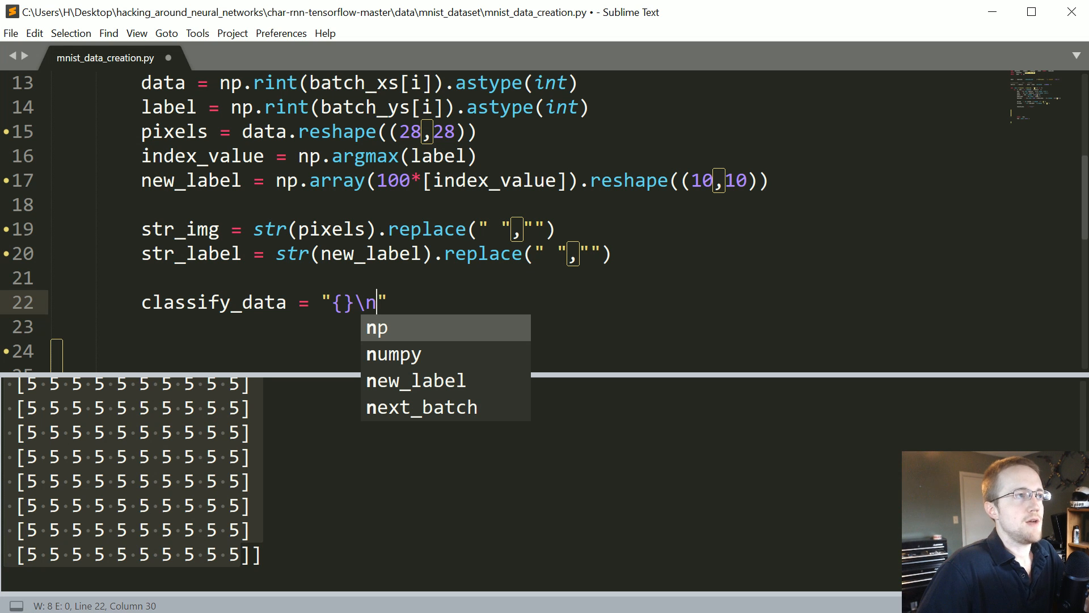
{"action": "key", "text": "Escape"}
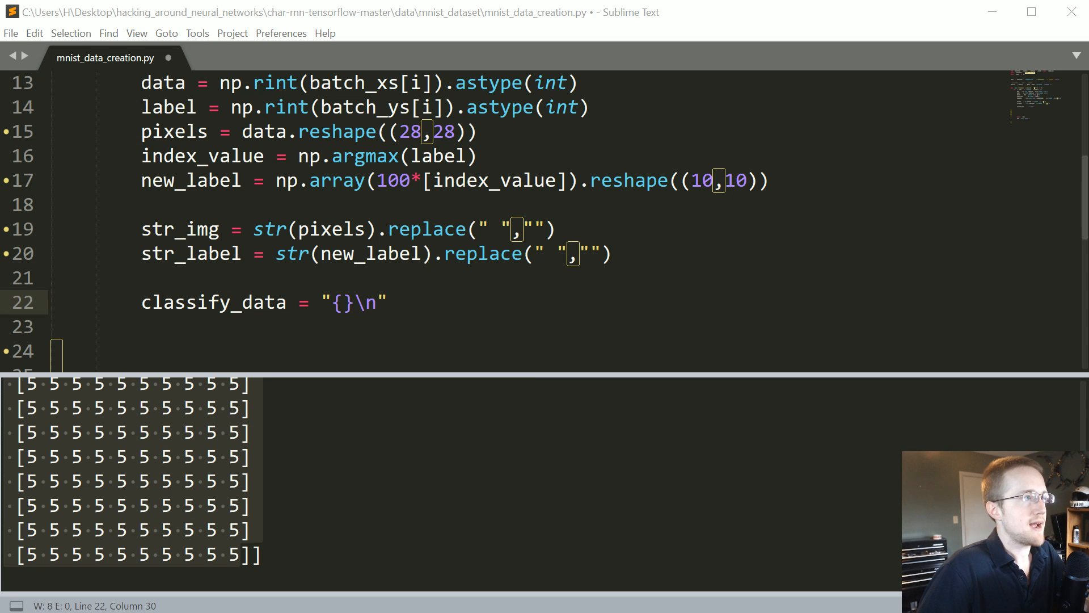